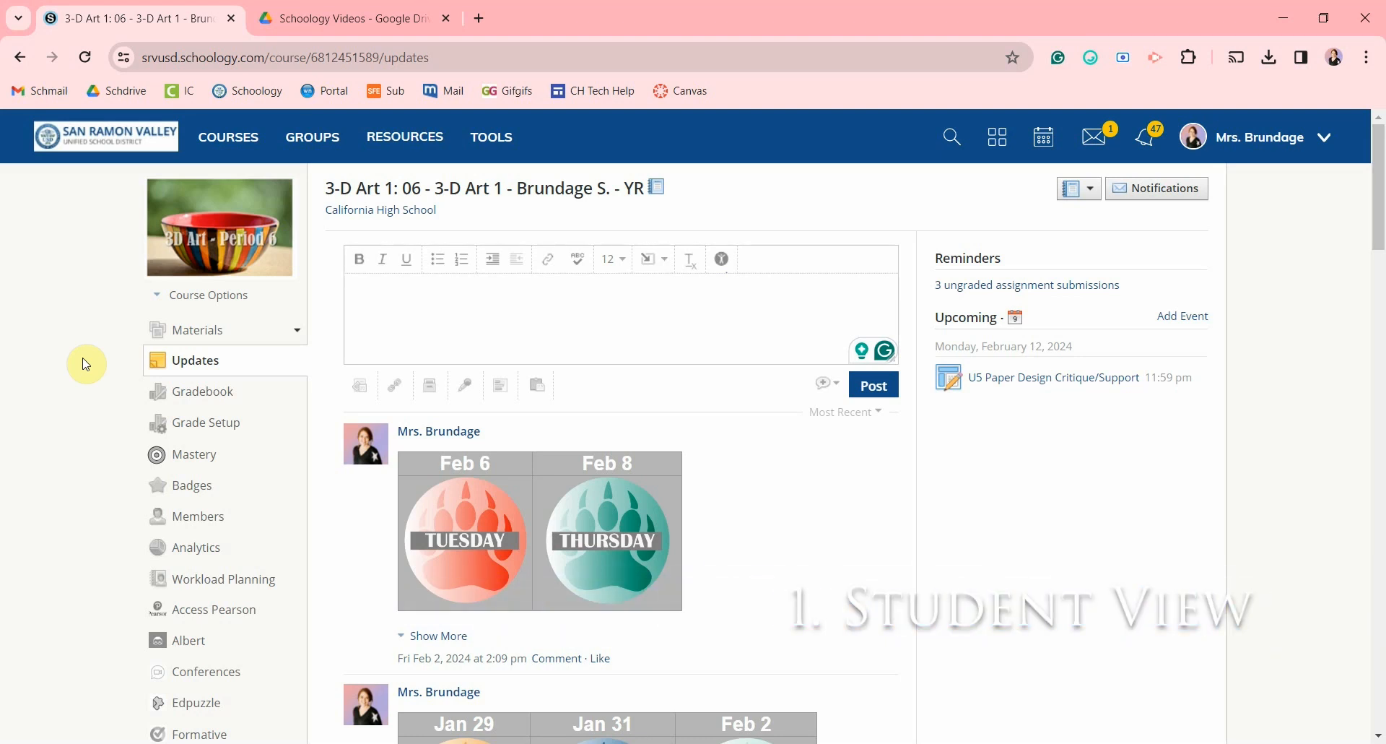
{"action": "mouse_move", "coordinate": [195, 422]}
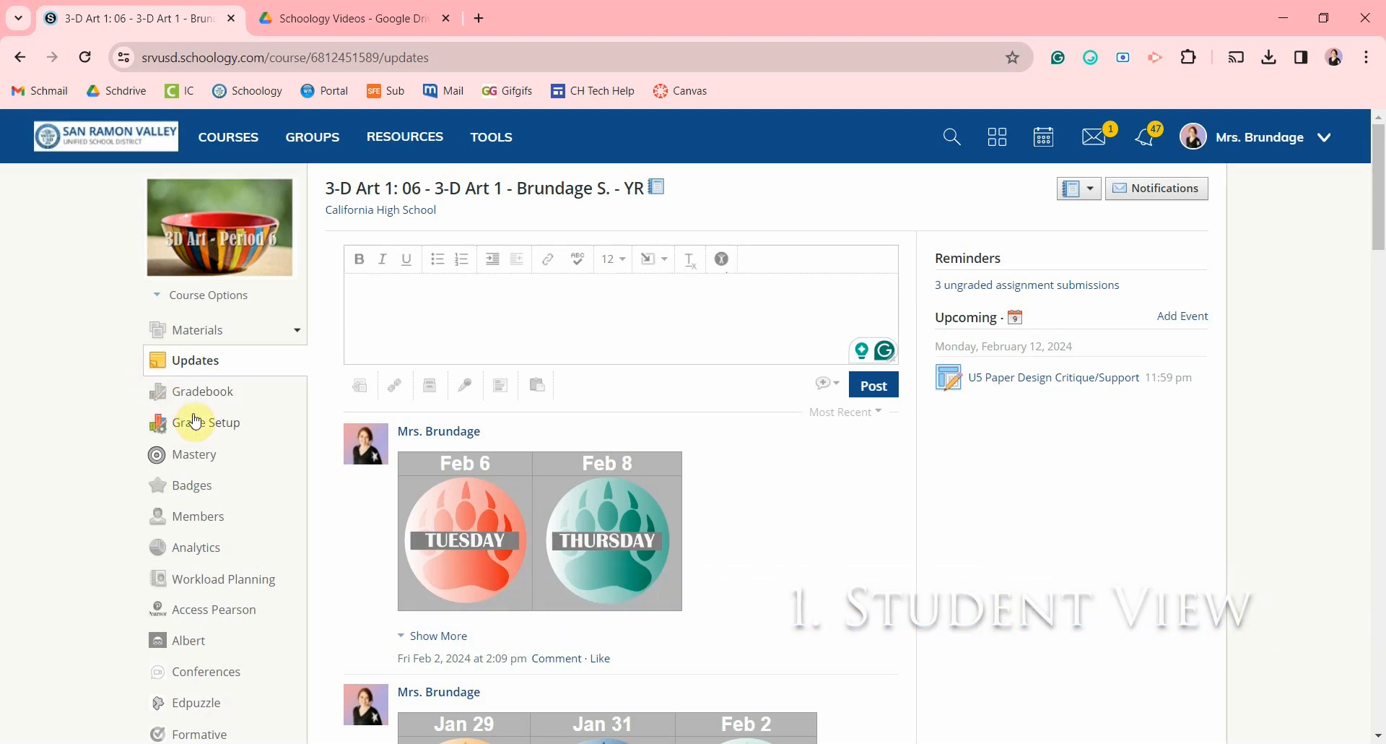
{"action": "mouse_move", "coordinate": [200, 523]}
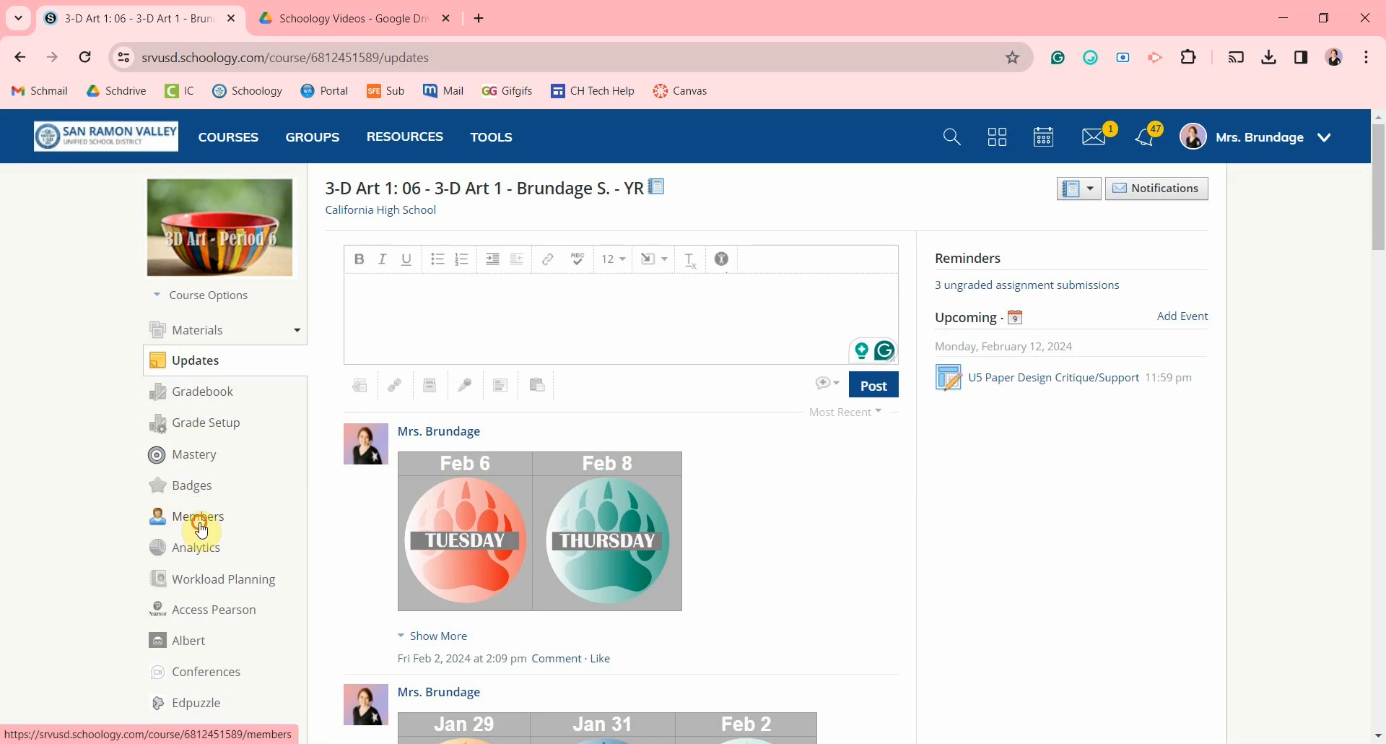
- Open the 3-D Art 1 course's Members roster
{"action": "left_click", "coordinate": [198, 516]}
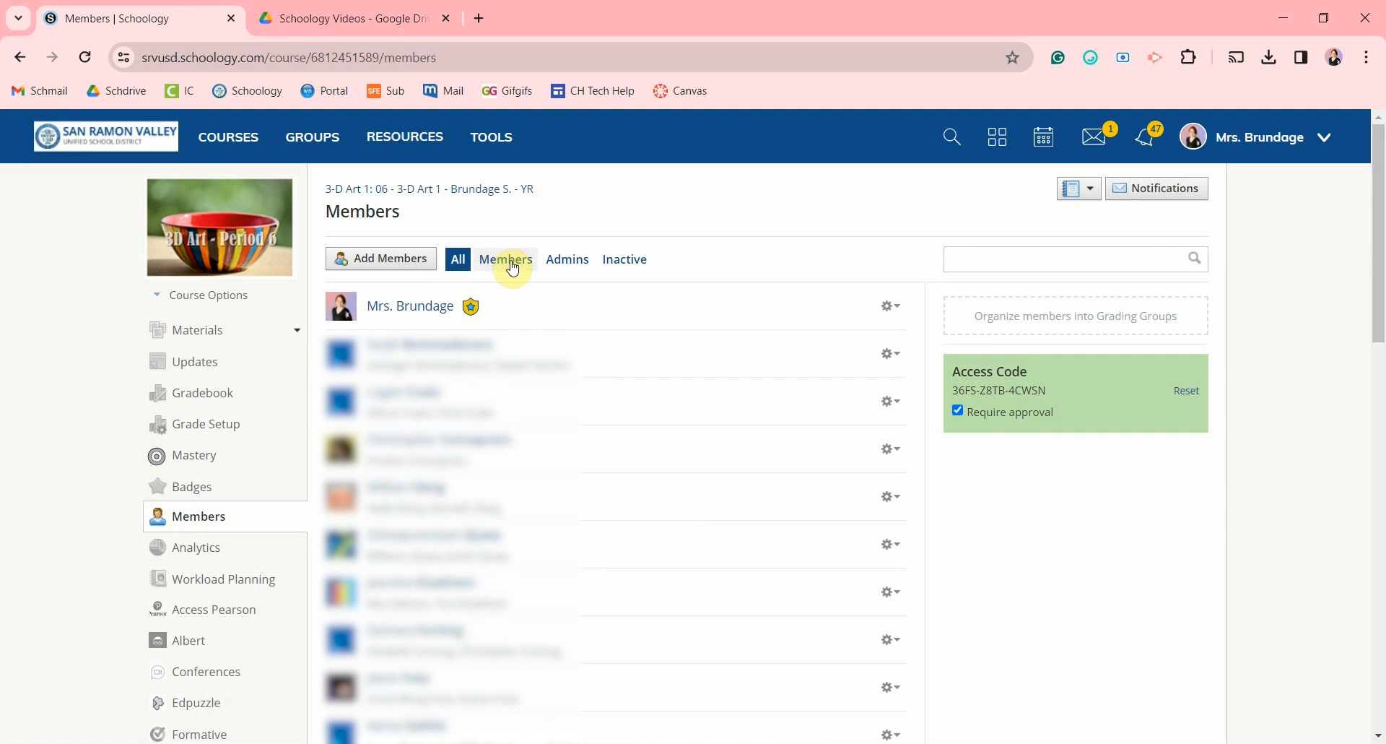
{"action": "mouse_move", "coordinate": [567, 259]}
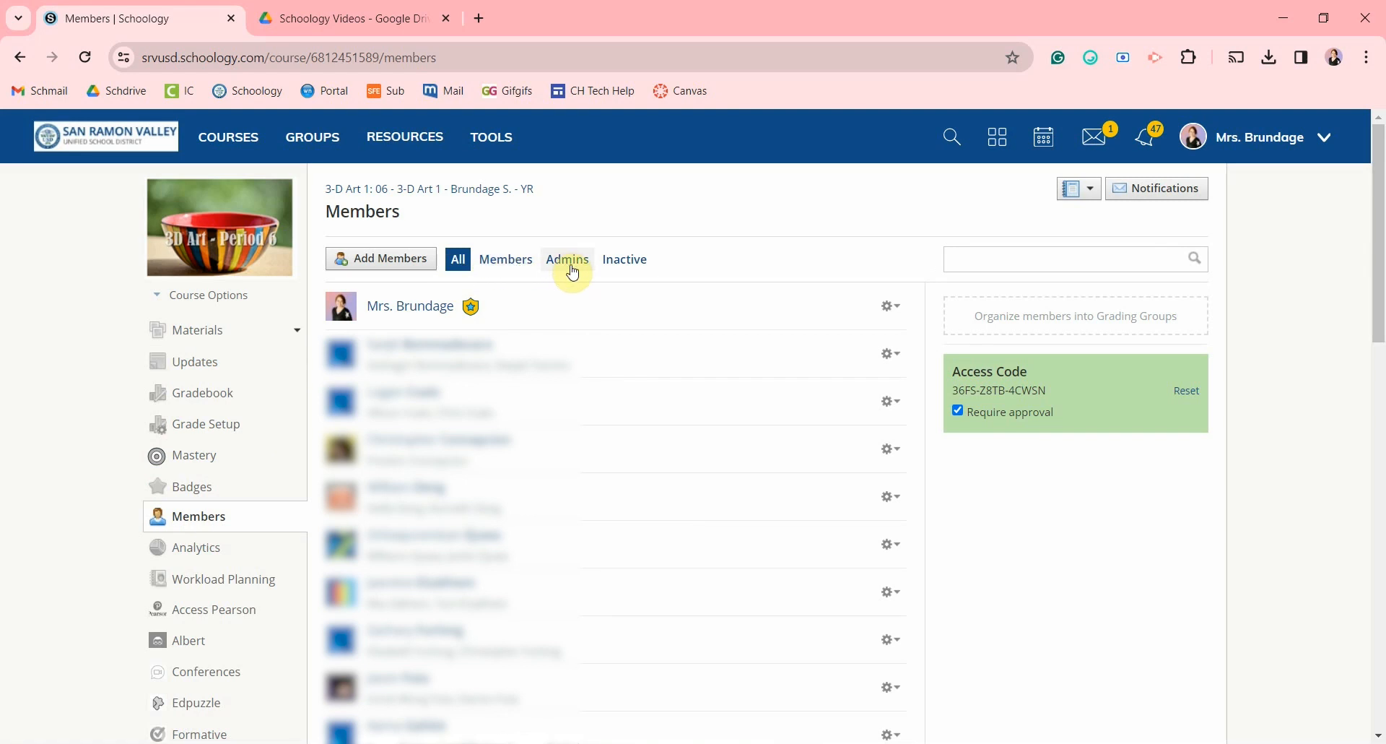
{"action": "mouse_move", "coordinate": [624, 260]}
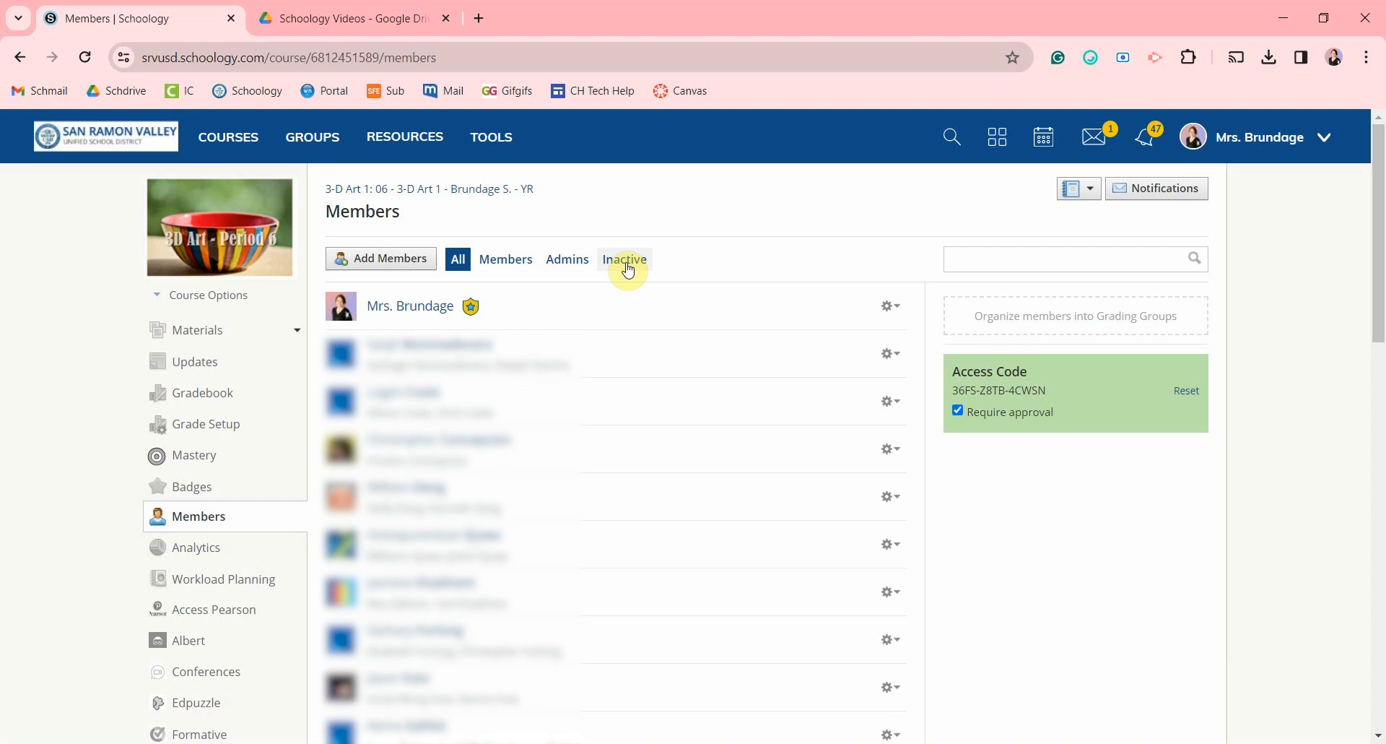
{"action": "mouse_move", "coordinate": [536, 334]}
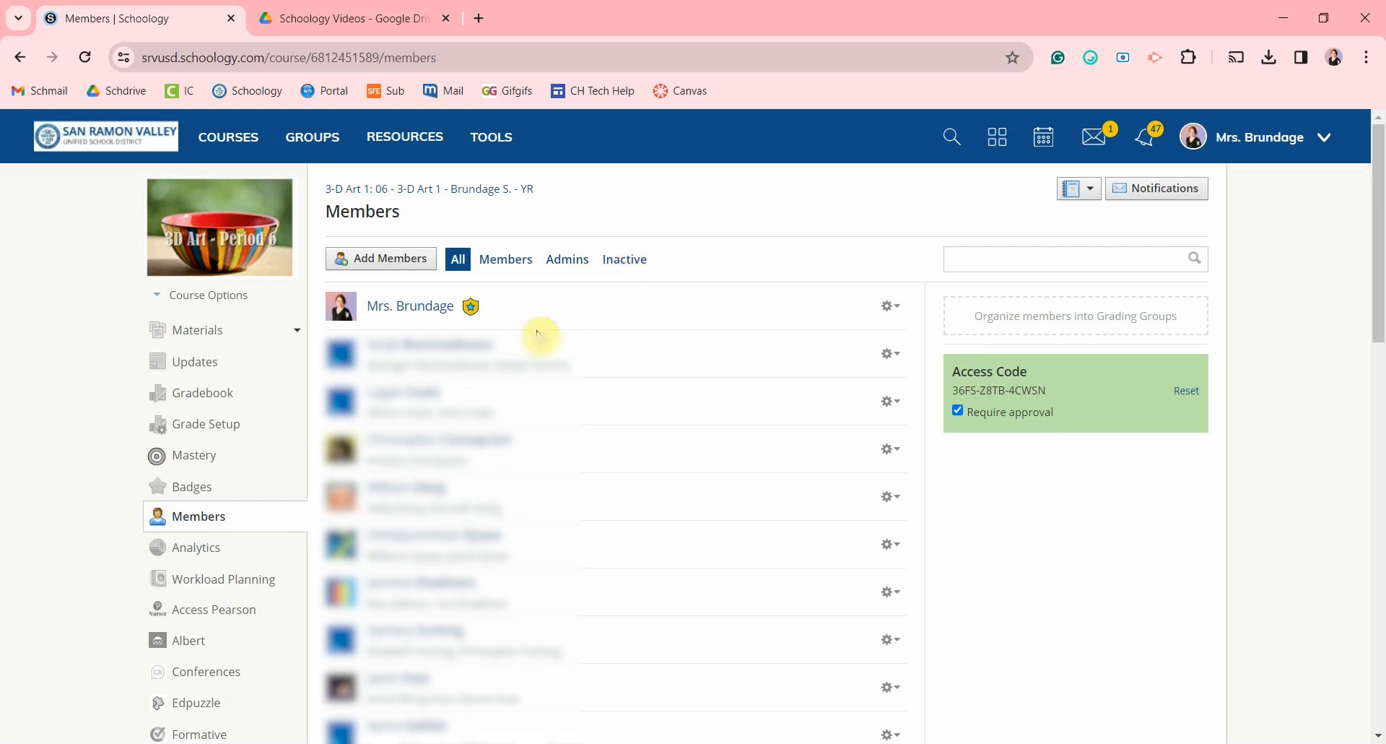
{"action": "mouse_move", "coordinate": [890, 354]}
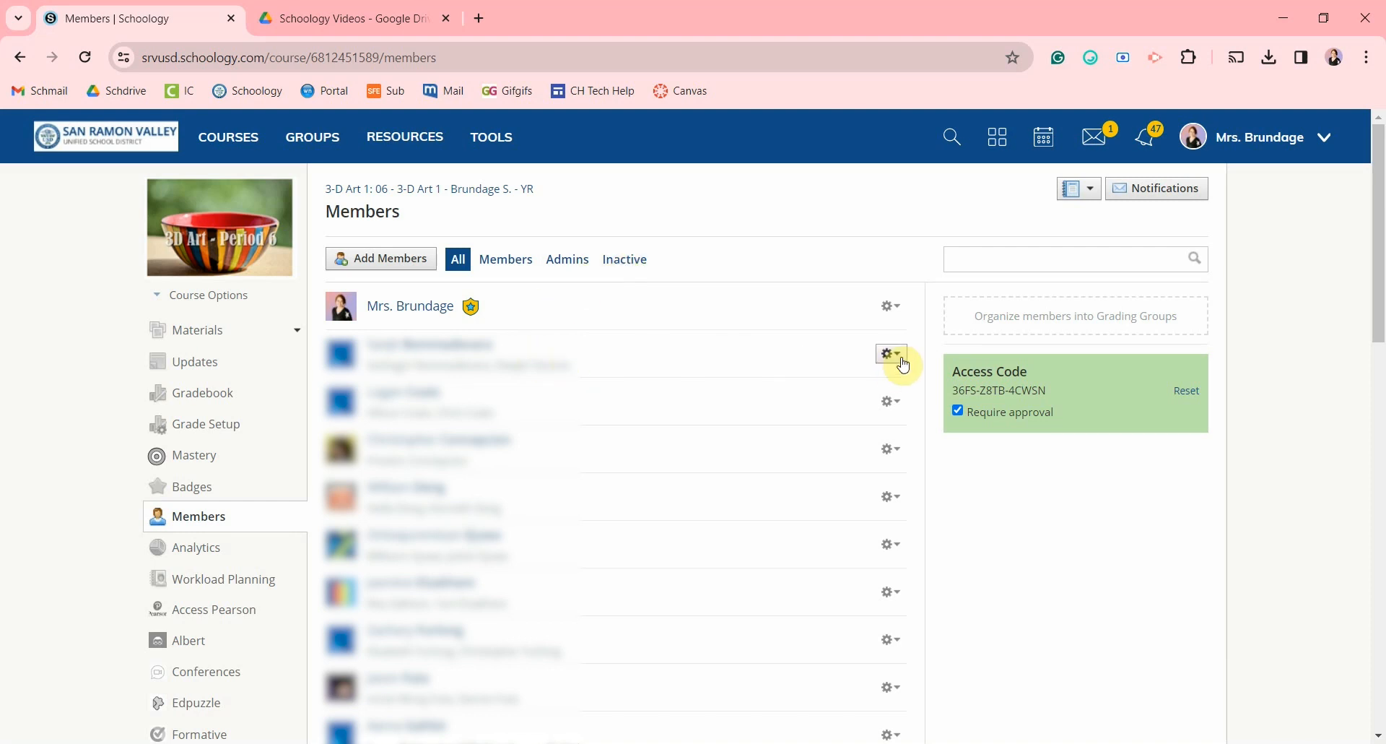
- Open the gear actions menu beside the first student's name
{"action": "left_click", "coordinate": [890, 354]}
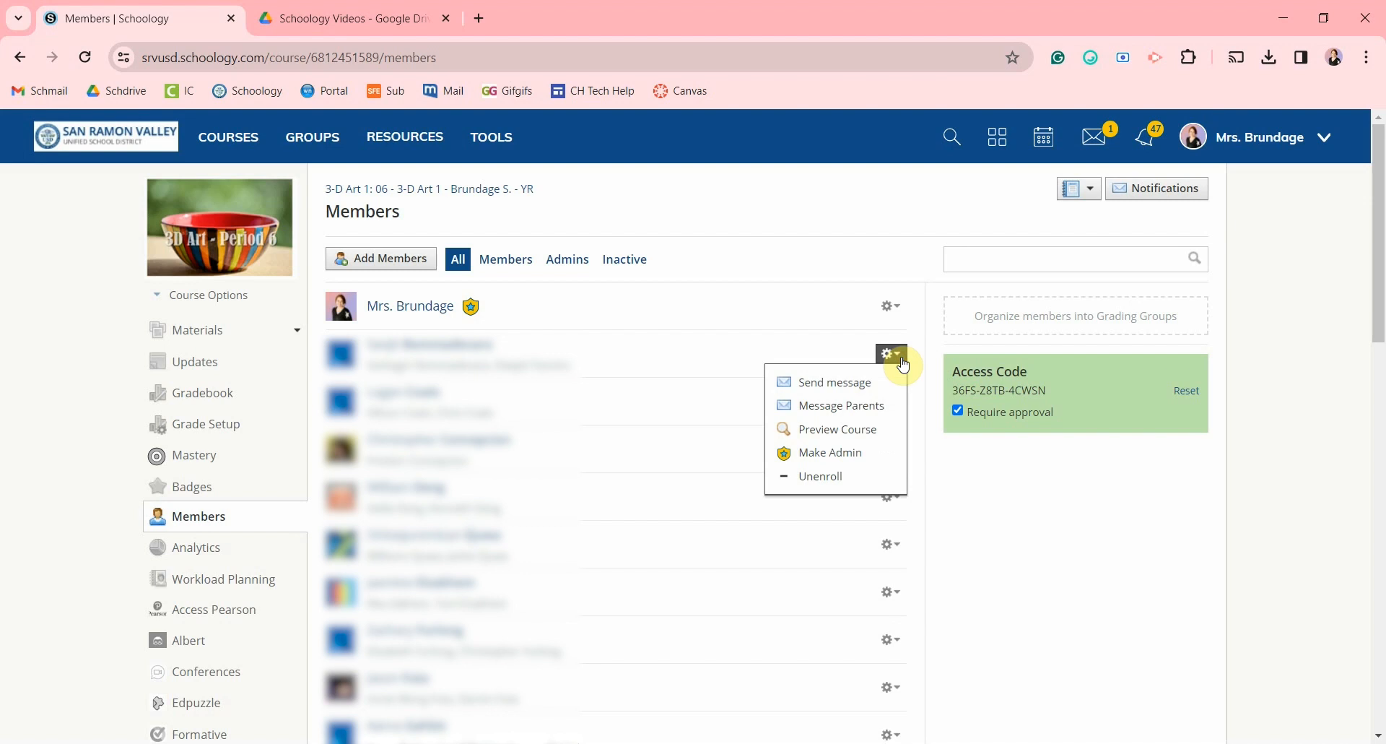
{"action": "mouse_move", "coordinate": [893, 367]}
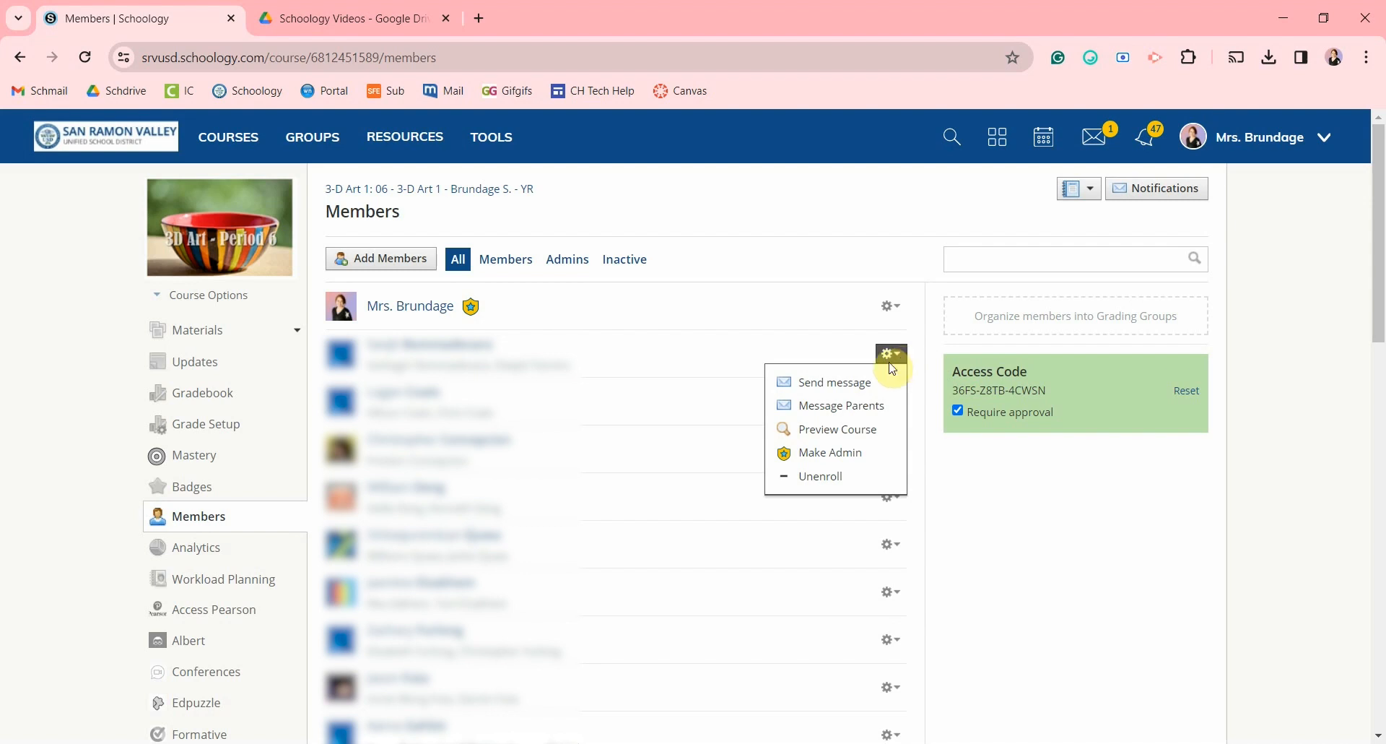
{"action": "mouse_move", "coordinate": [835, 405]}
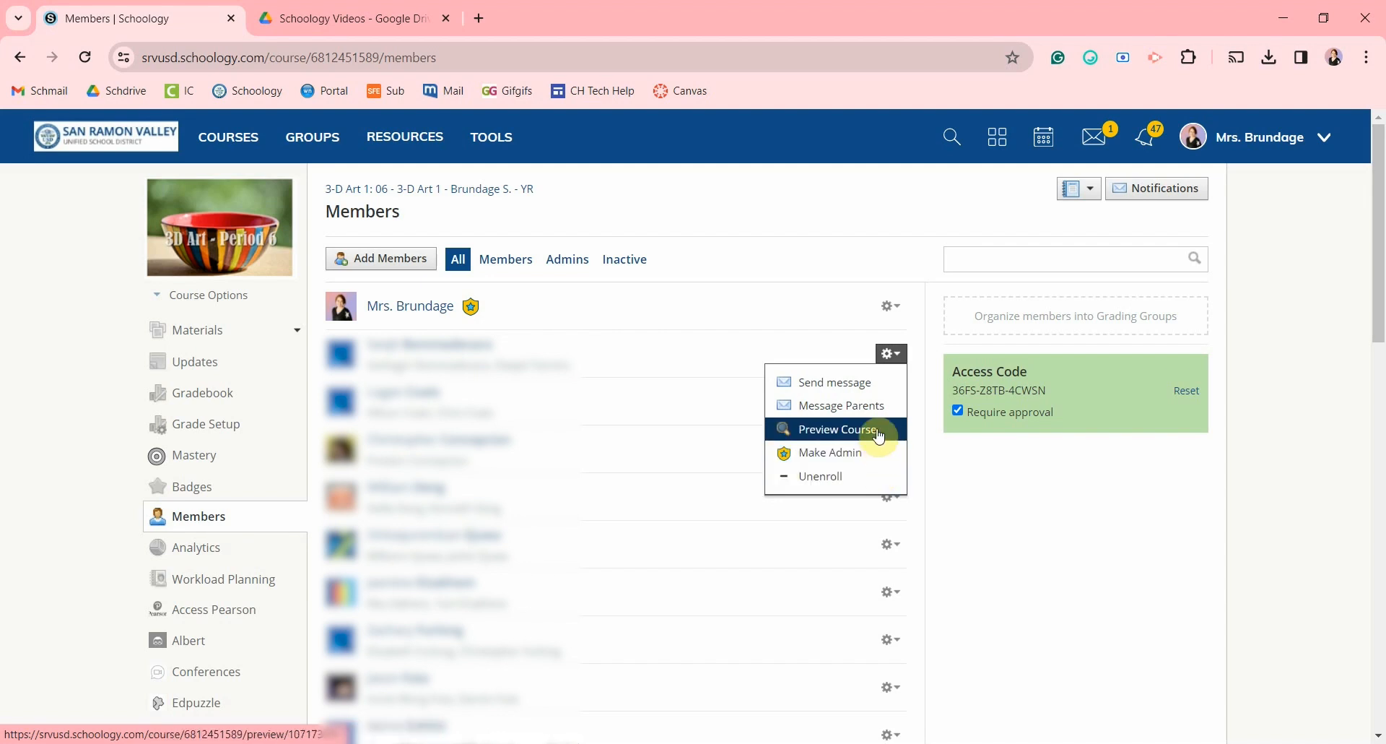
{"action": "mouse_move", "coordinate": [829, 440]}
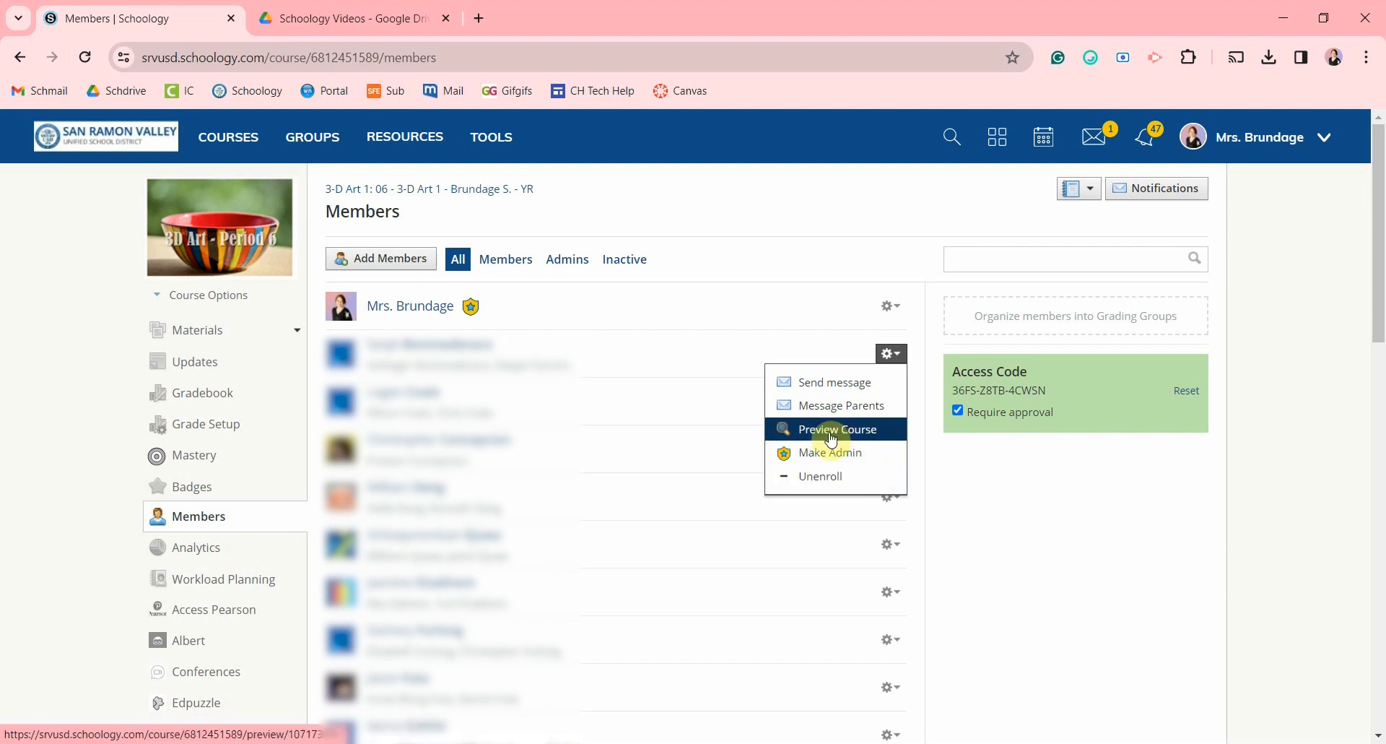
- Preview the course as that student and open Unit 05: Paper Cutting Directions
{"action": "left_click", "coordinate": [832, 428]}
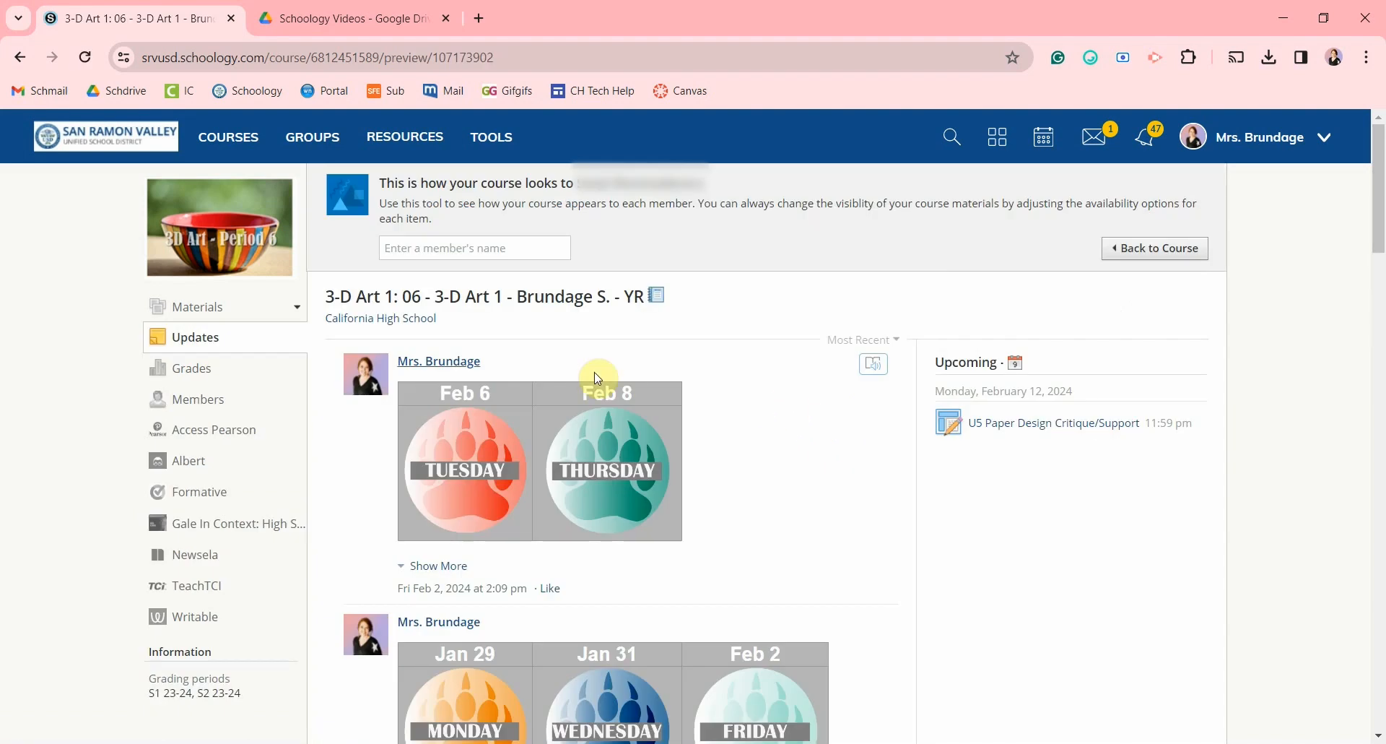
{"action": "left_click", "coordinate": [197, 306]}
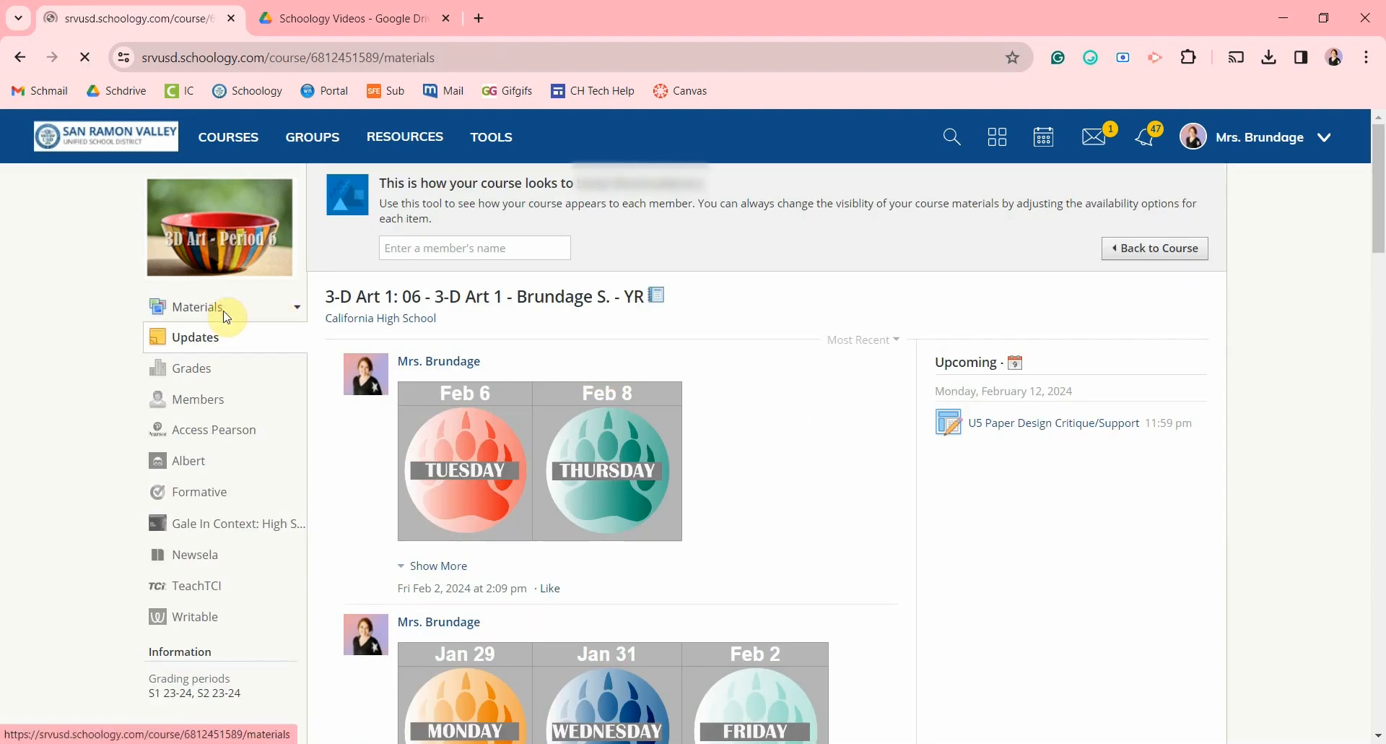
{"action": "left_click", "coordinate": [197, 307]}
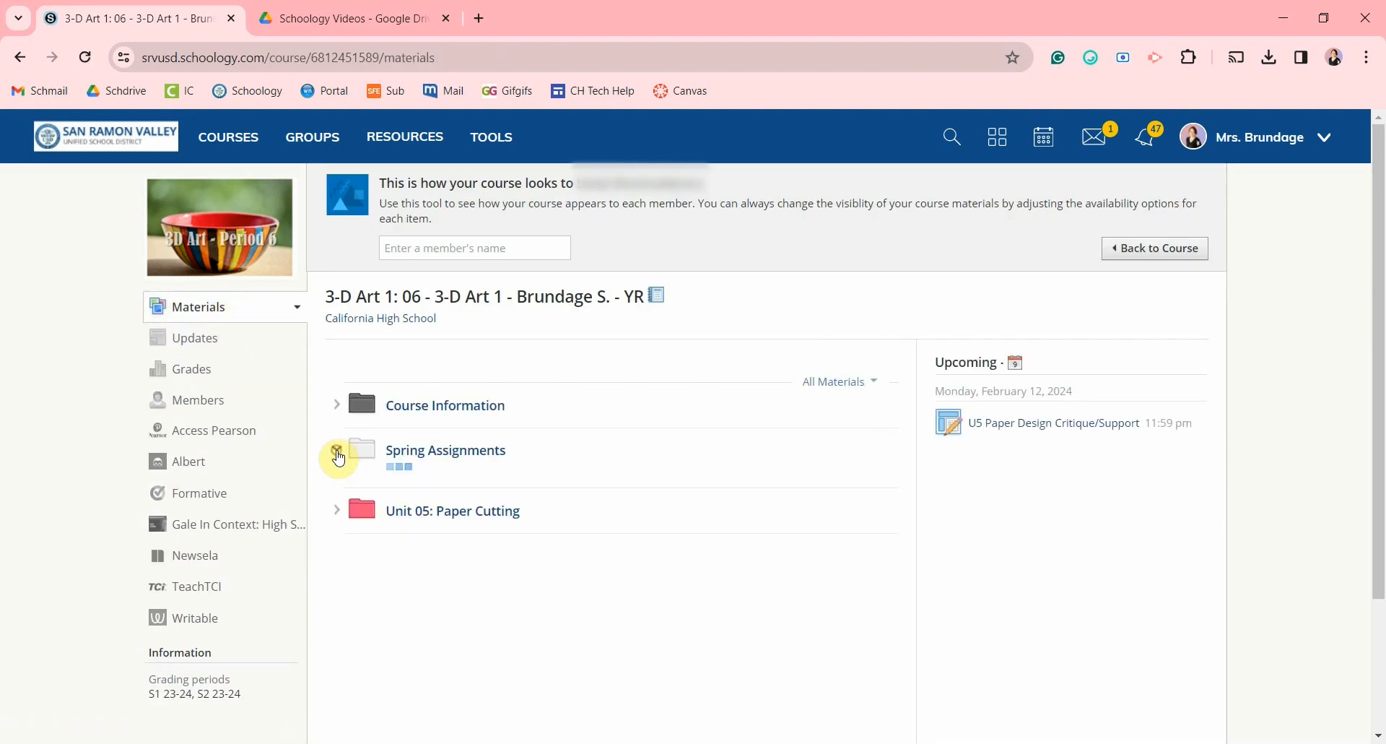
{"action": "left_click", "coordinate": [337, 456]}
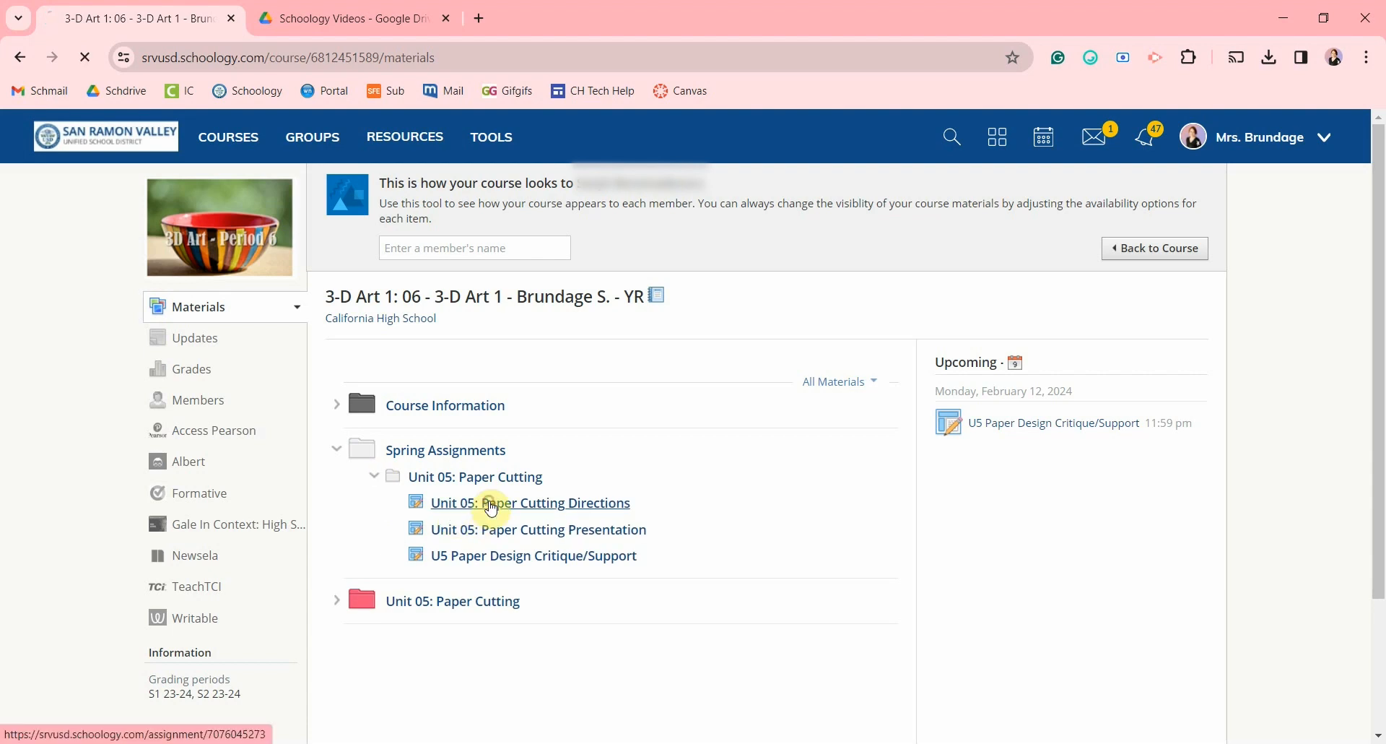
{"action": "left_click", "coordinate": [531, 502]}
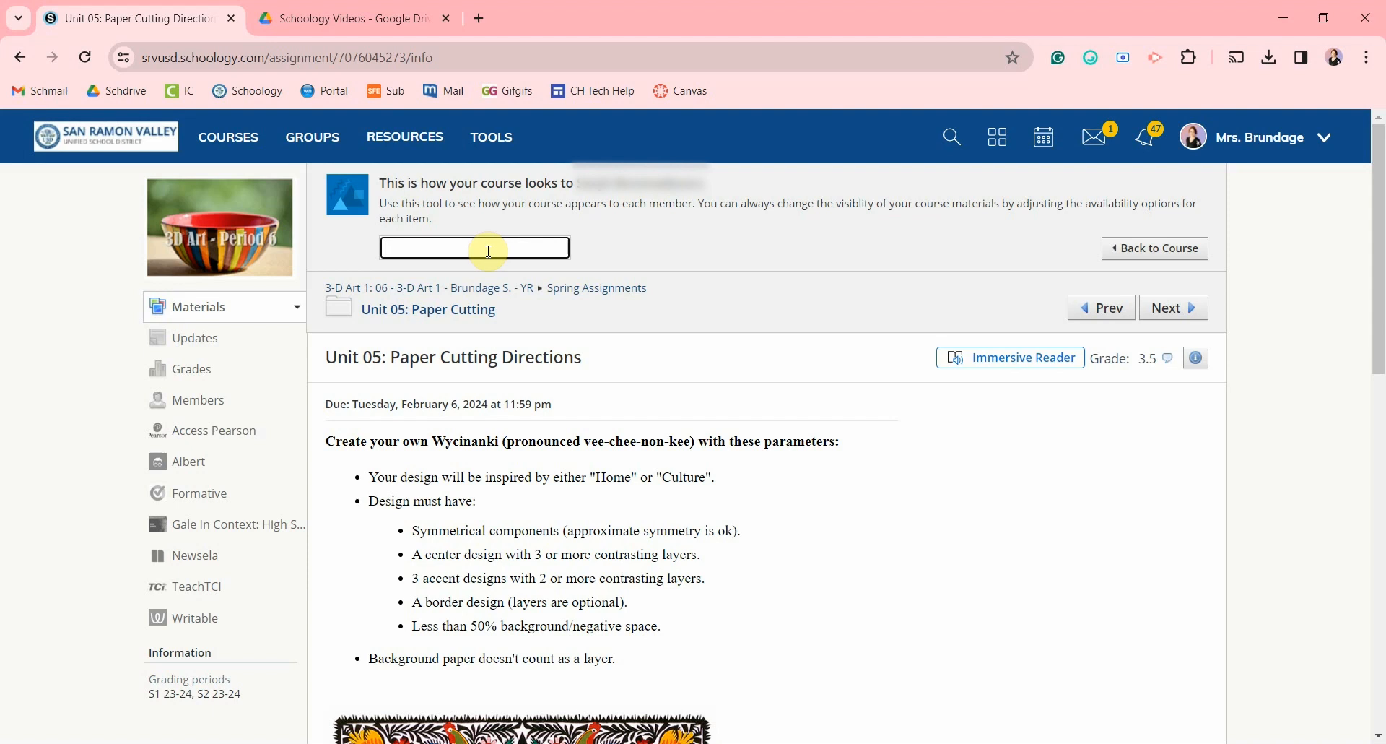
{"action": "mouse_move", "coordinate": [717, 288]}
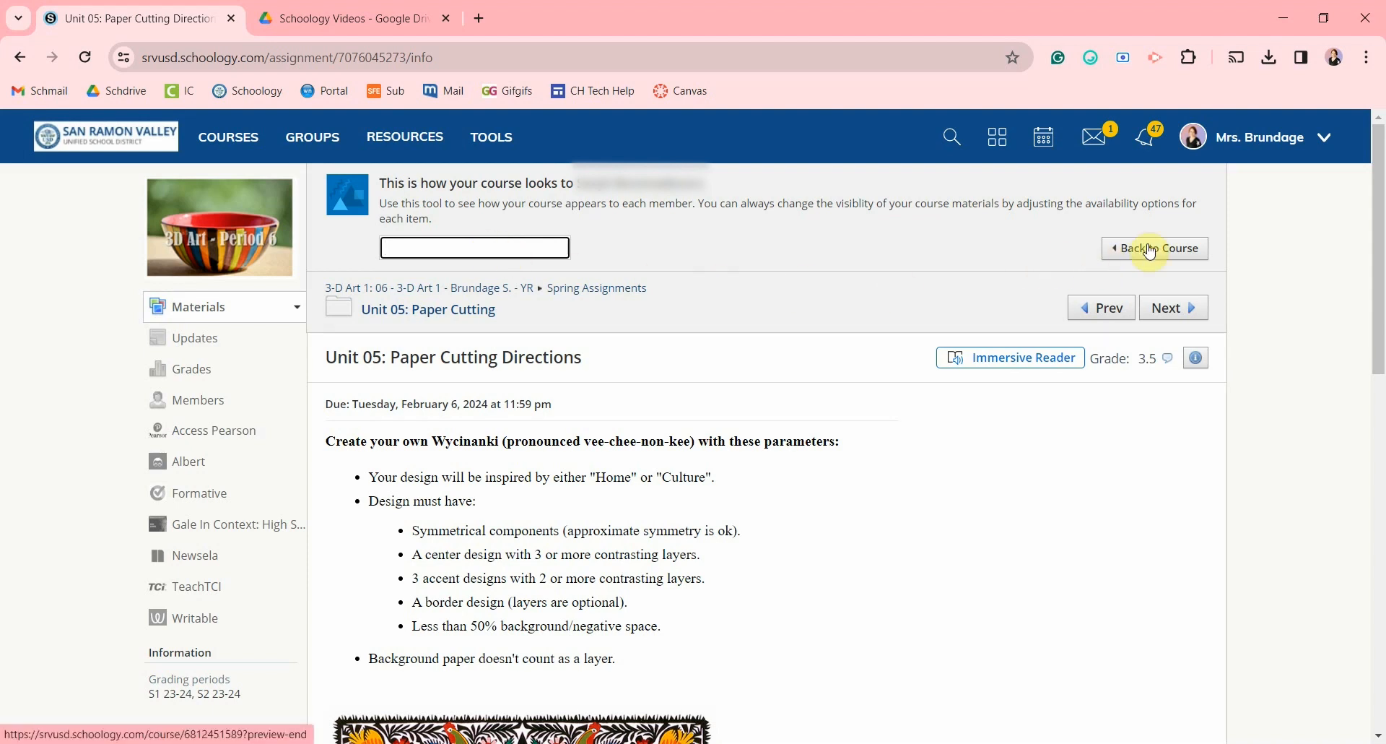
- Exit student preview and place Practice Assignment inside the Week 23: Feb 5-9 folder
{"action": "left_click", "coordinate": [1154, 247]}
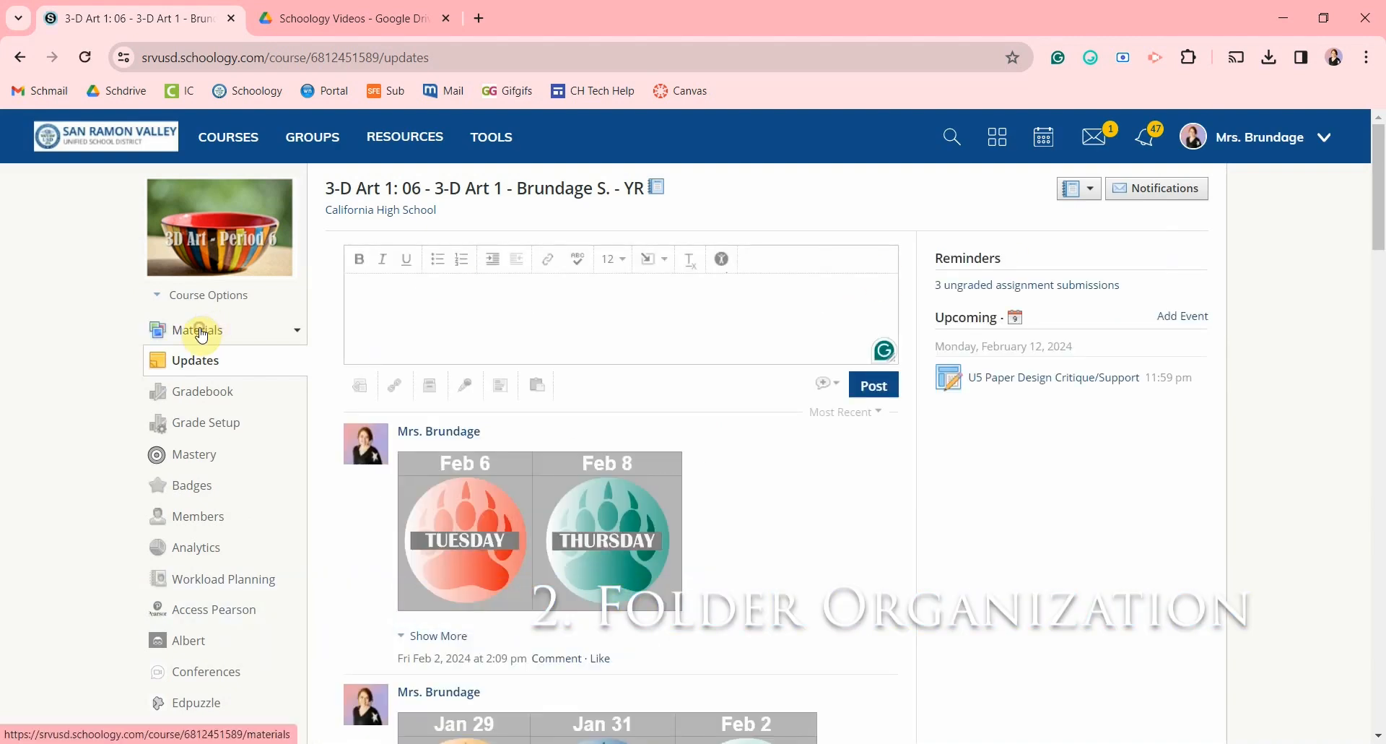
{"action": "left_click", "coordinate": [197, 329]}
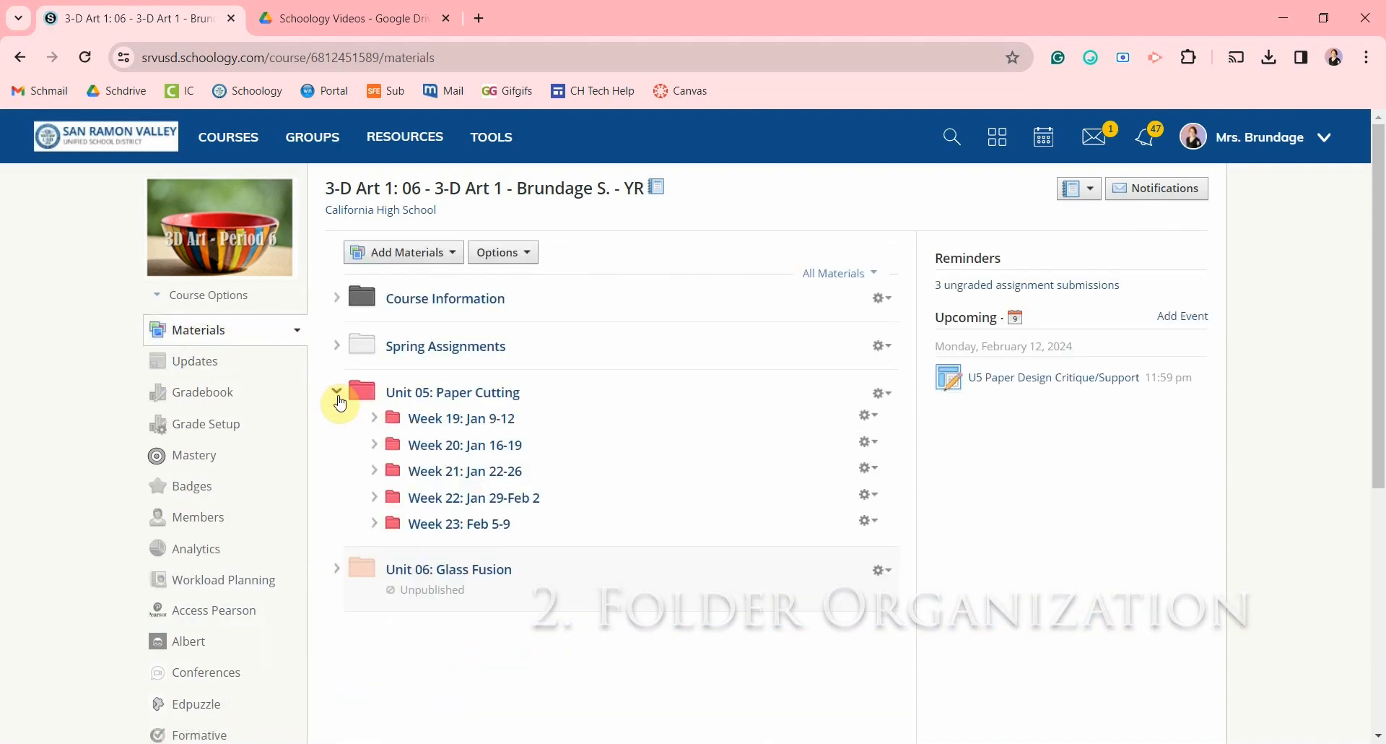
{"action": "left_click", "coordinate": [402, 252]}
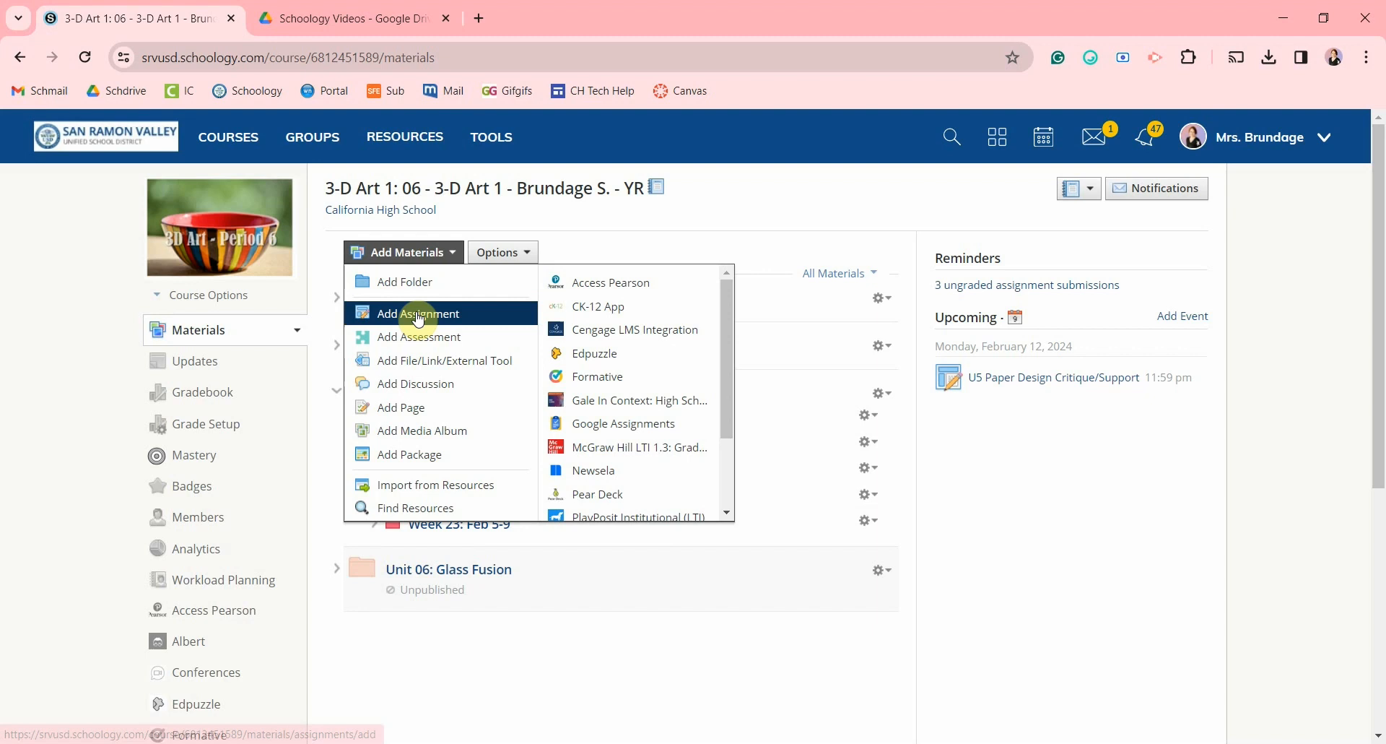
{"action": "left_click", "coordinate": [416, 313]}
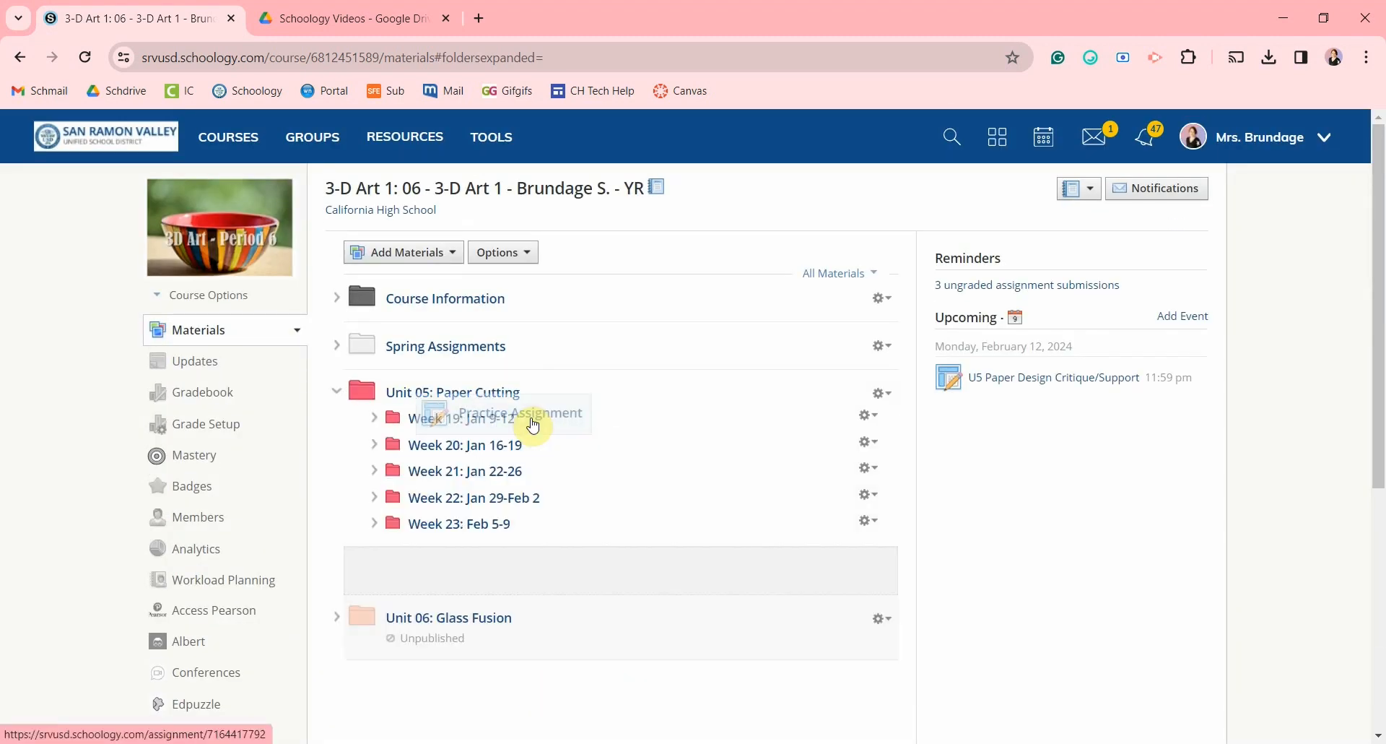
{"action": "left_click", "coordinate": [373, 522]}
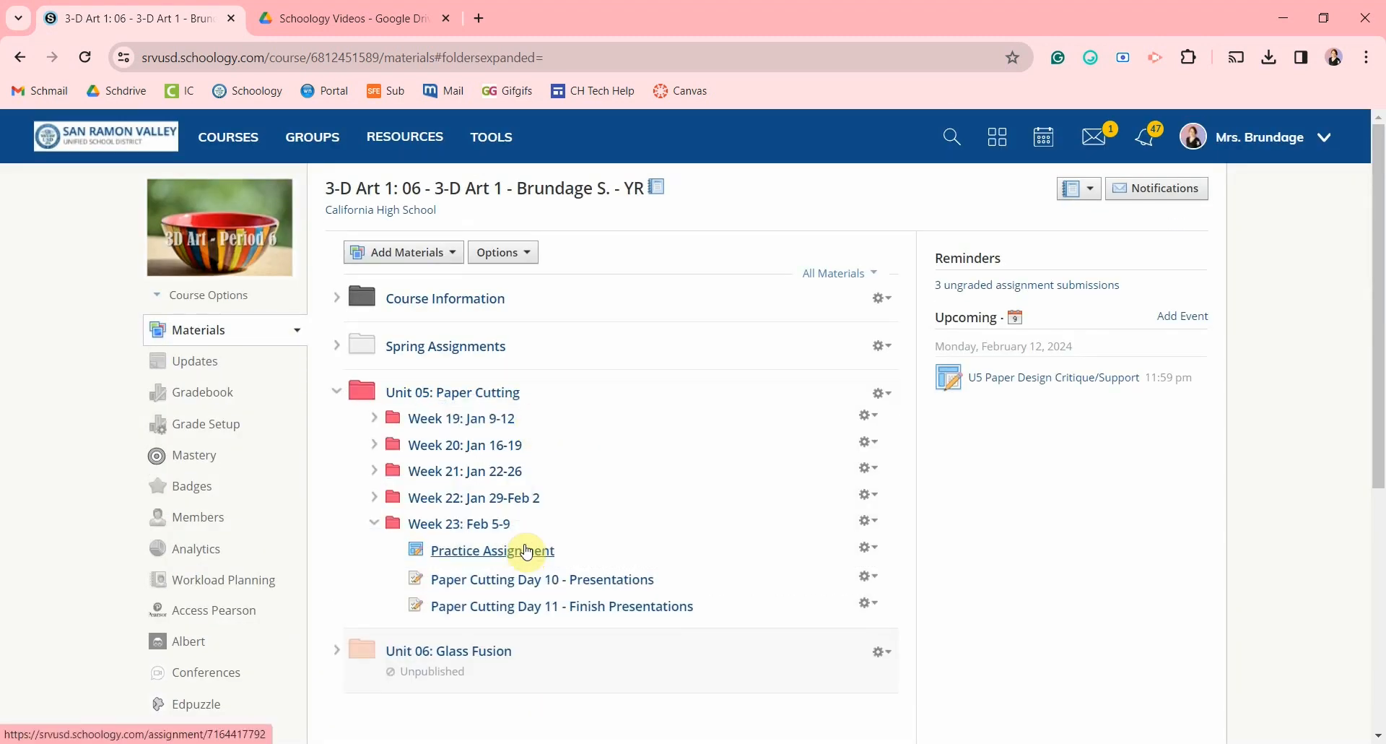
{"action": "left_click", "coordinate": [460, 523]}
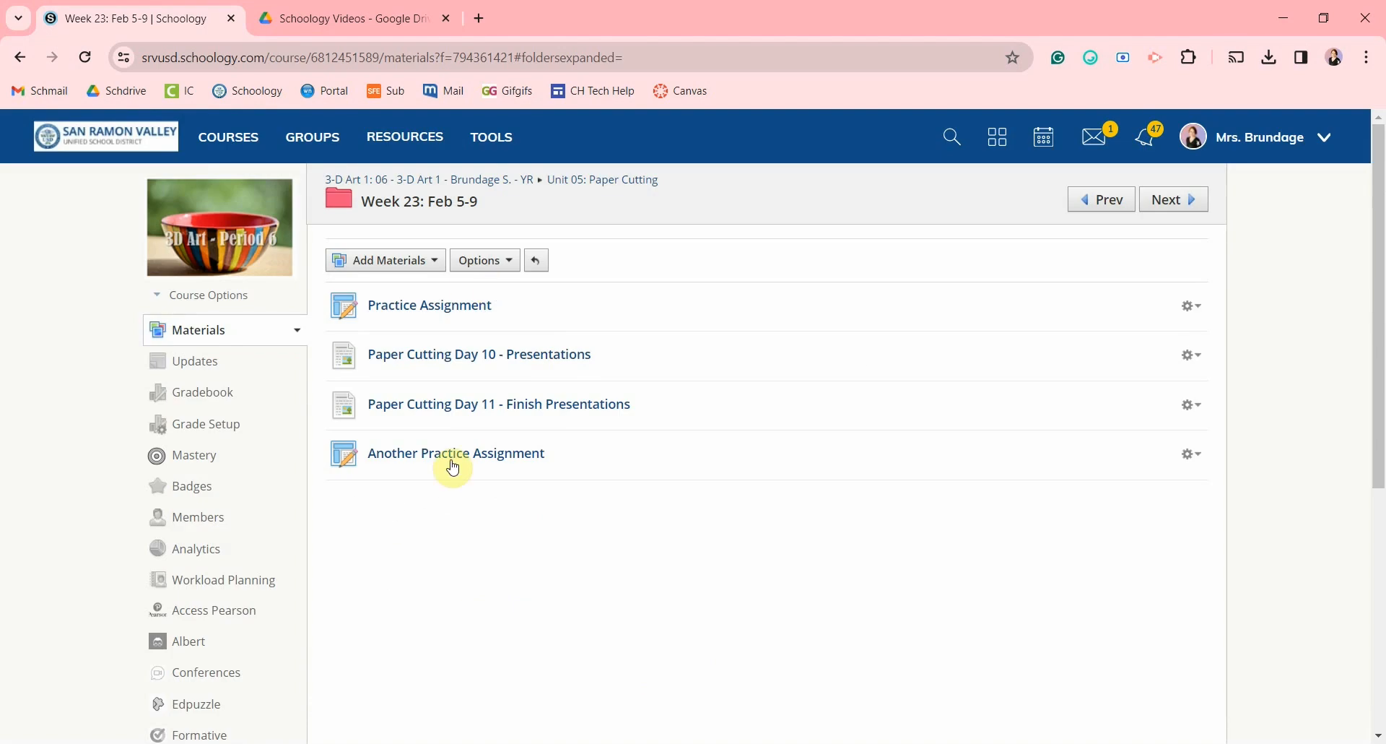
{"action": "mouse_move", "coordinate": [456, 452]}
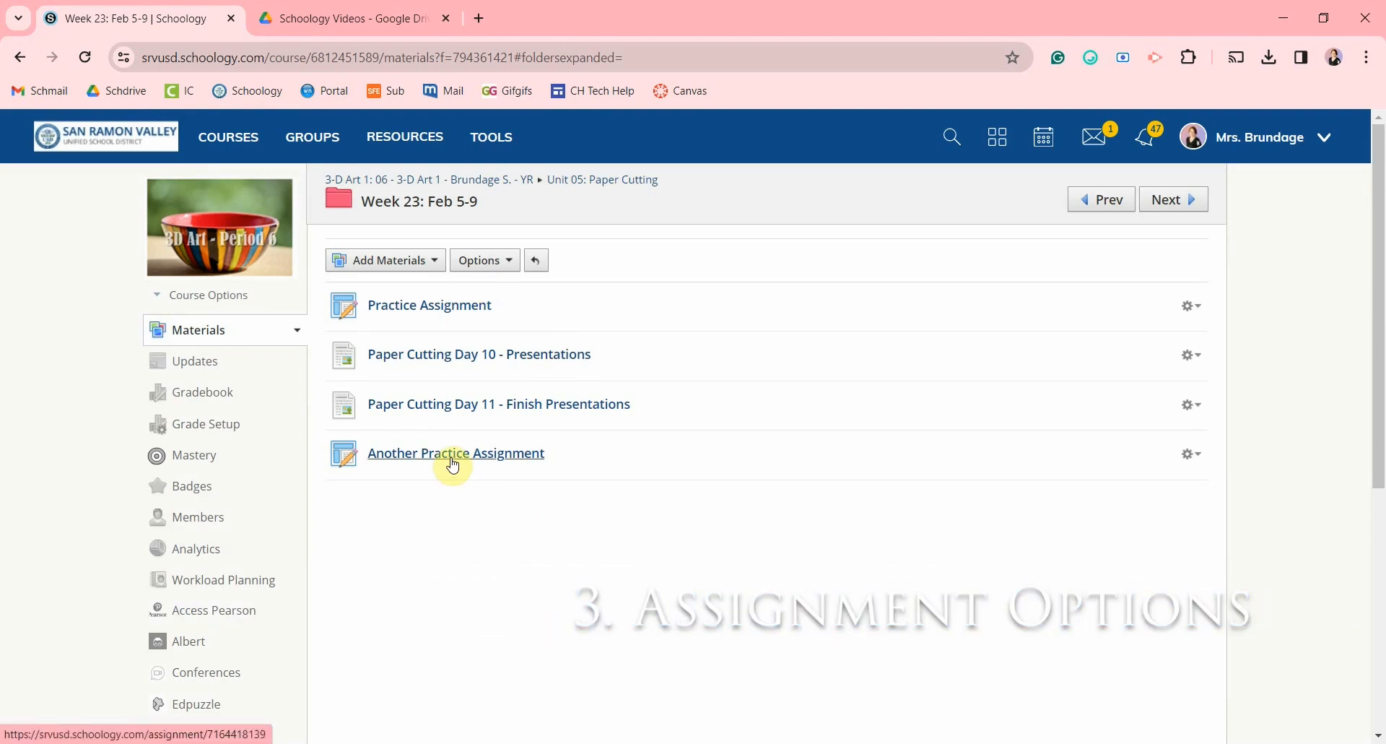
- Open Another Practice Assignment's edit form and scroll to its option fields
{"action": "left_click", "coordinate": [455, 452]}
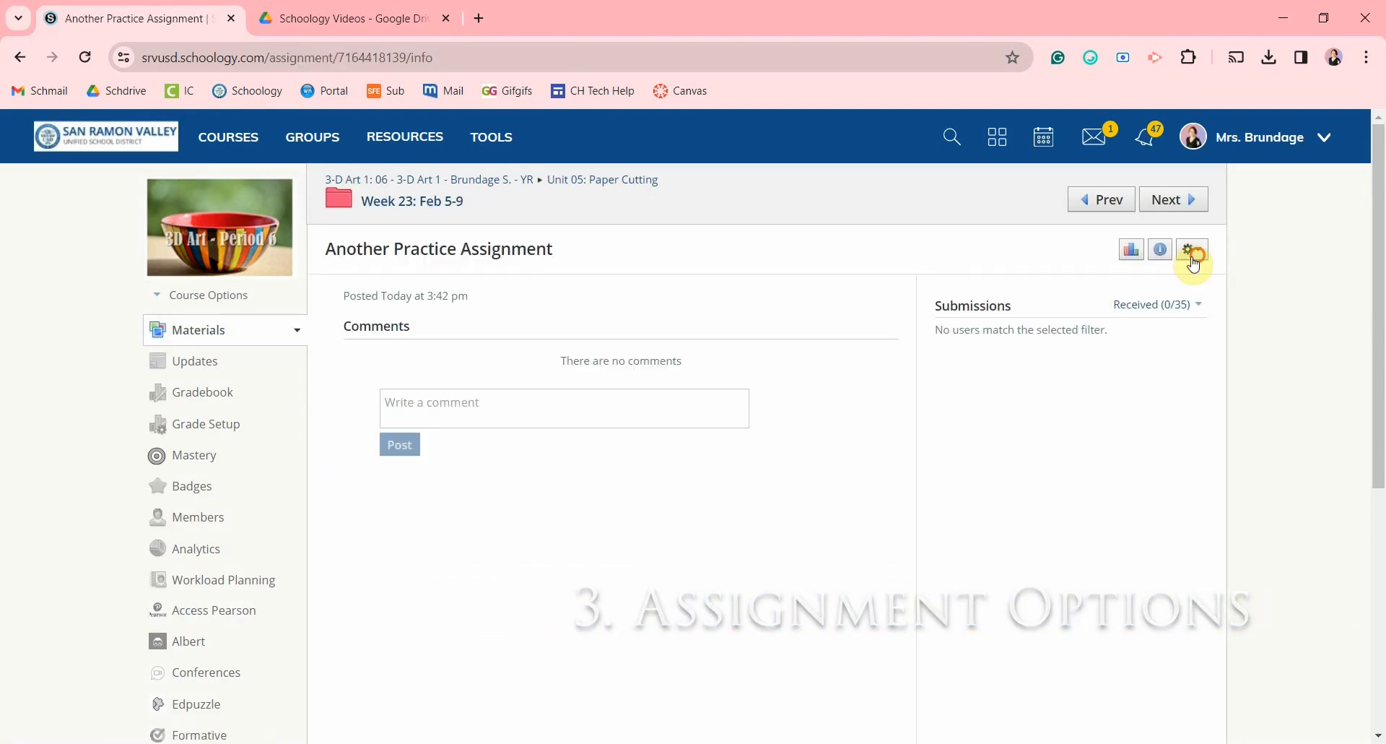
{"action": "left_click", "coordinate": [1193, 250]}
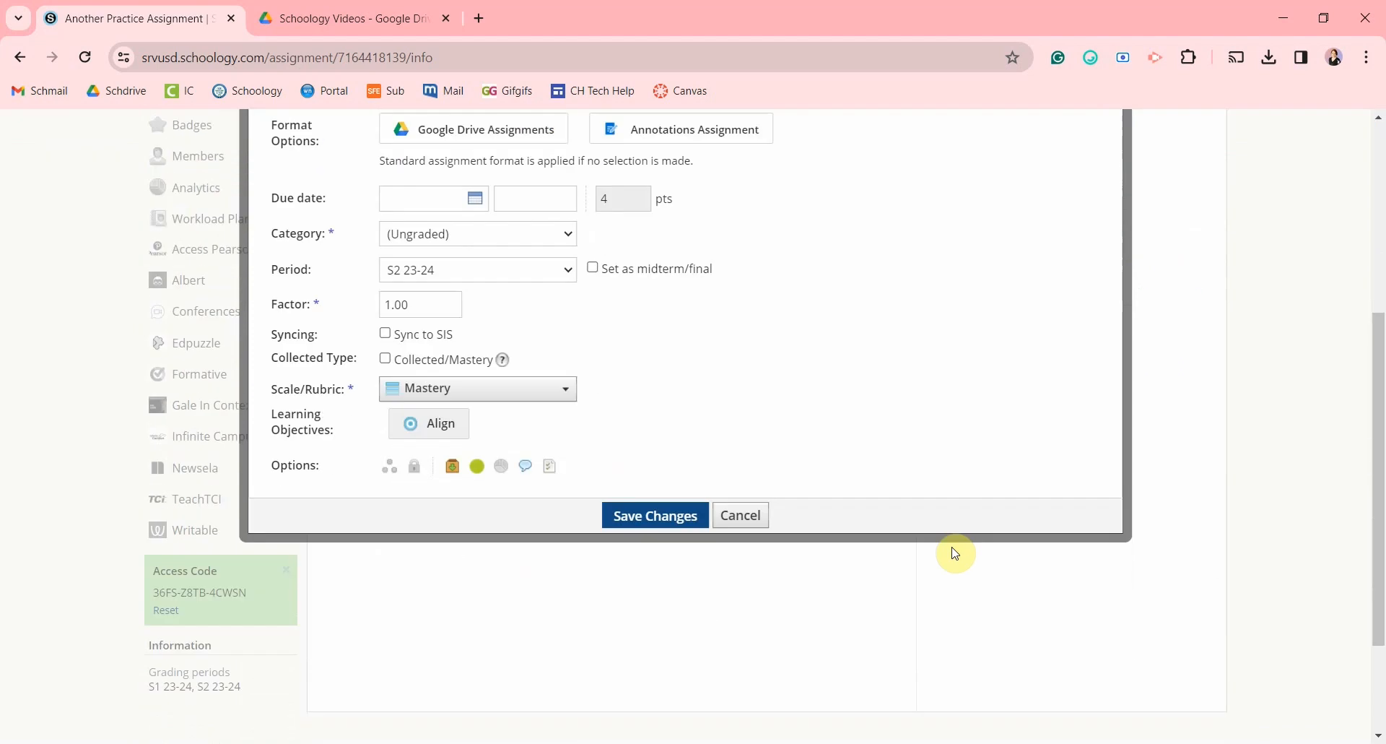
{"action": "mouse_move", "coordinate": [390, 466]}
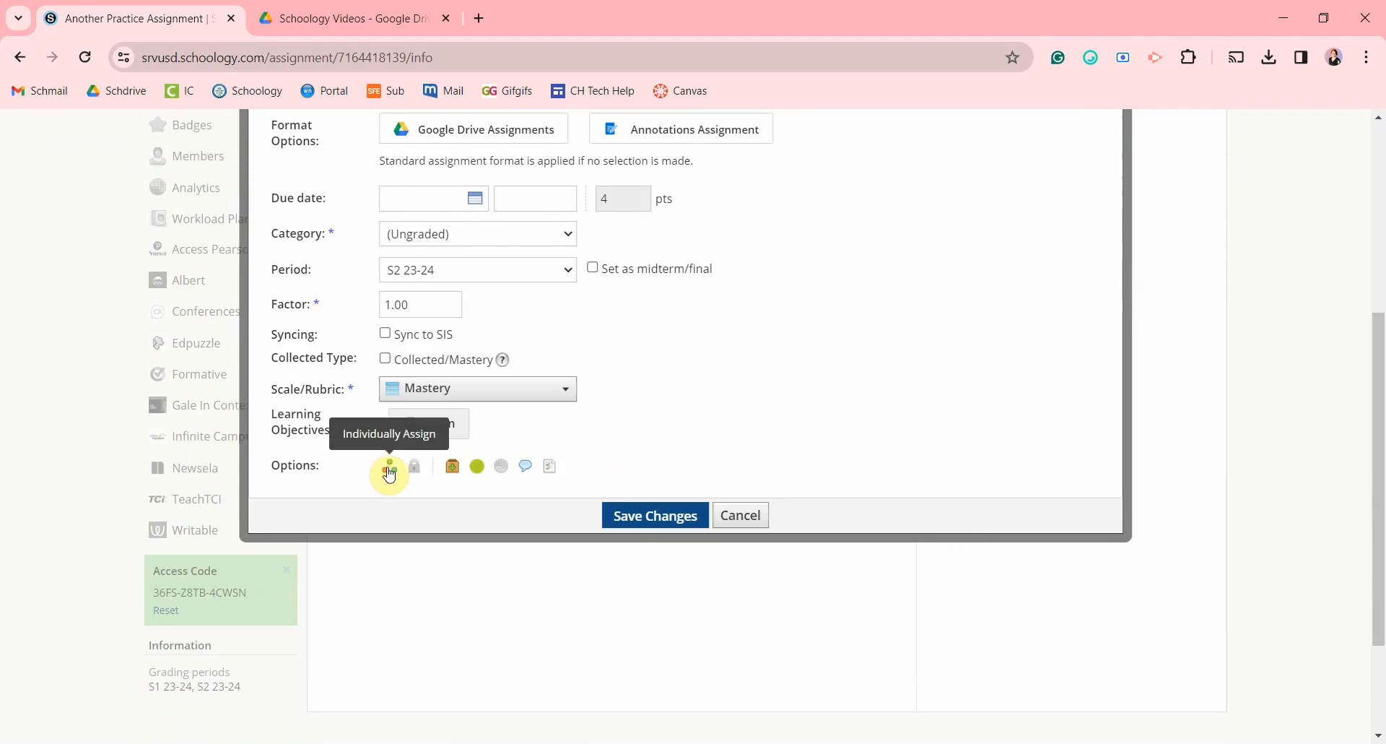
{"action": "mouse_move", "coordinate": [450, 466]}
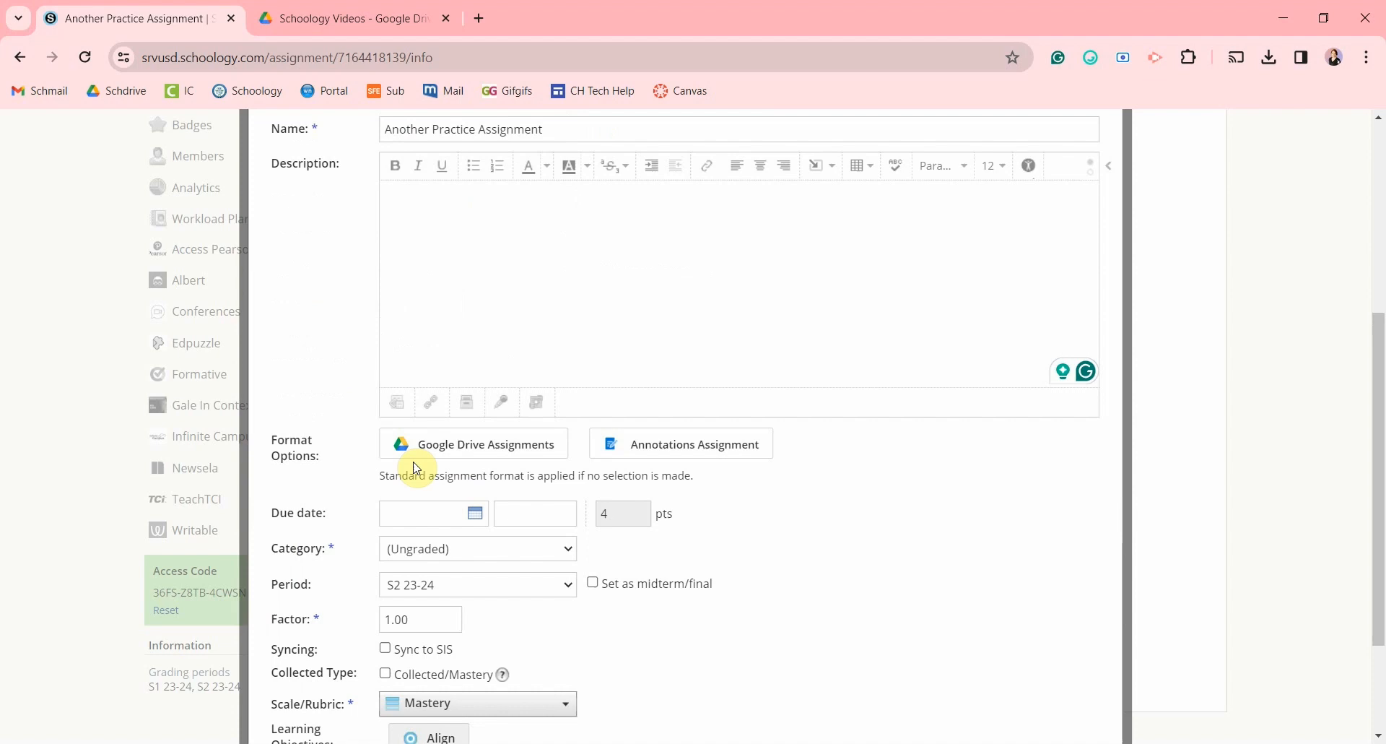
{"action": "scroll", "scroll_direction": "down", "scroll_amount": 3}
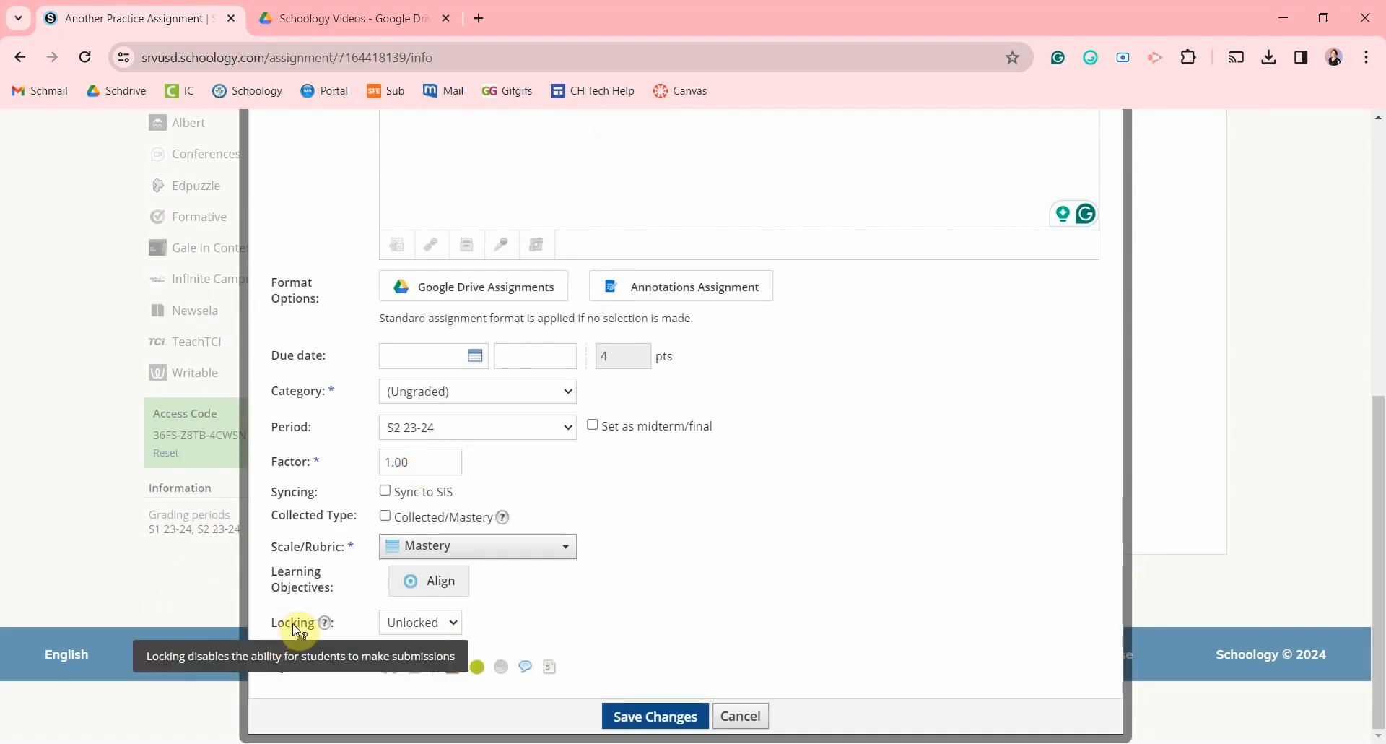
- Try the lock-on-date locking option, turn off submissions, and keep the assignment published
{"action": "left_click", "coordinate": [420, 621]}
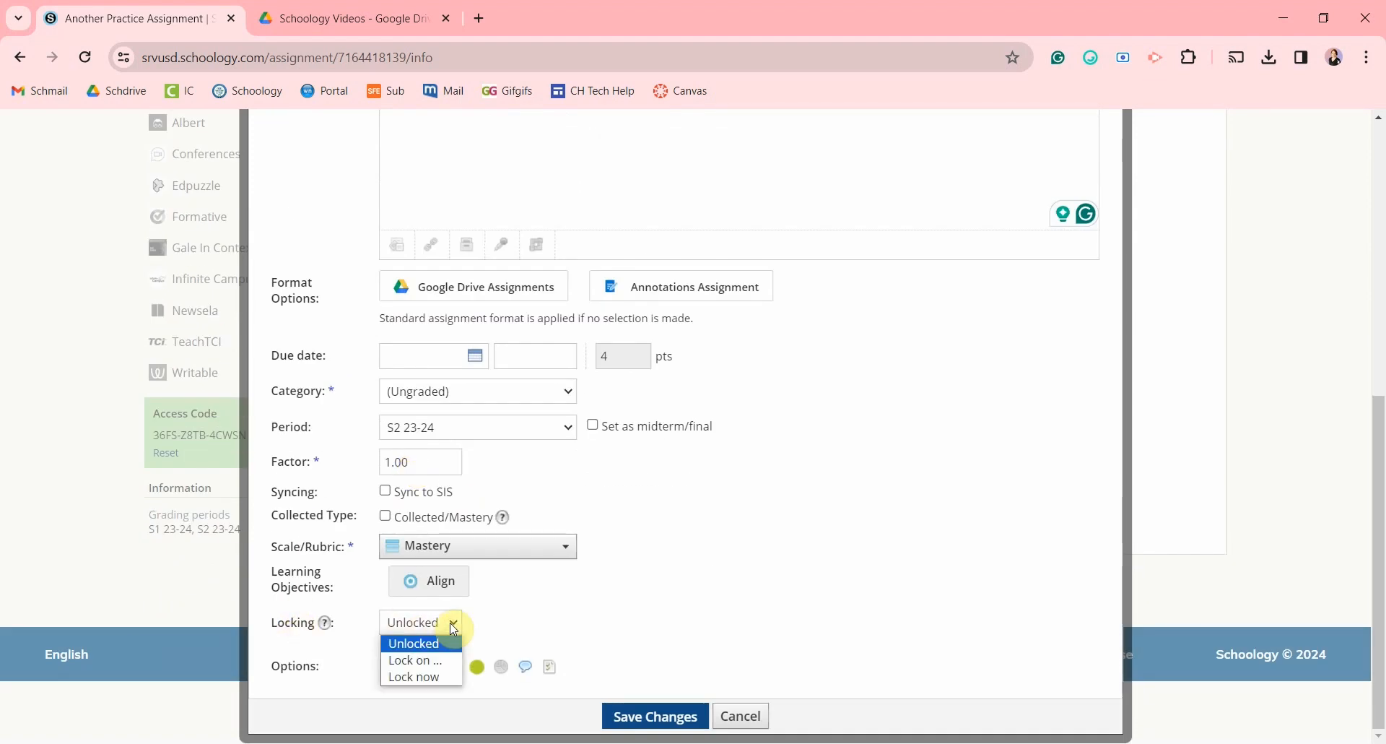
{"action": "left_click", "coordinate": [416, 660]}
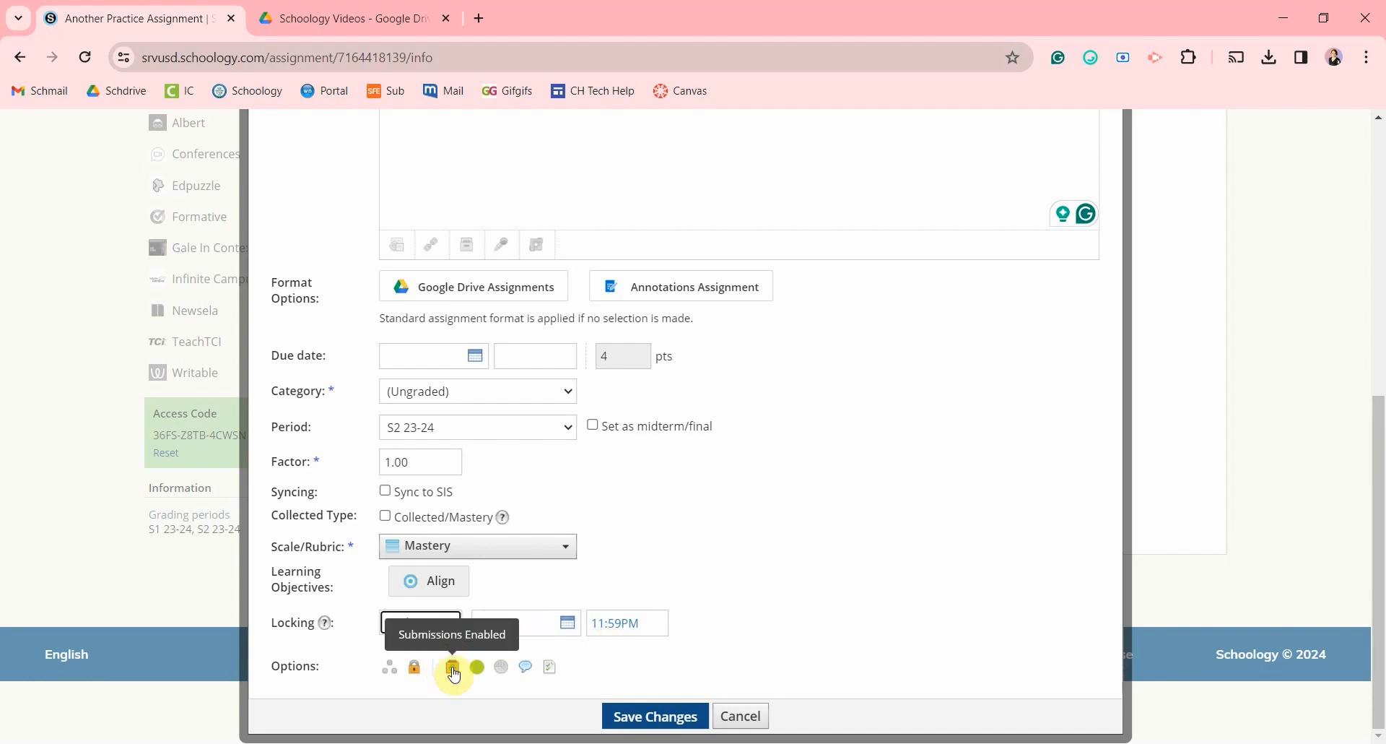
{"action": "left_click", "coordinate": [452, 666]}
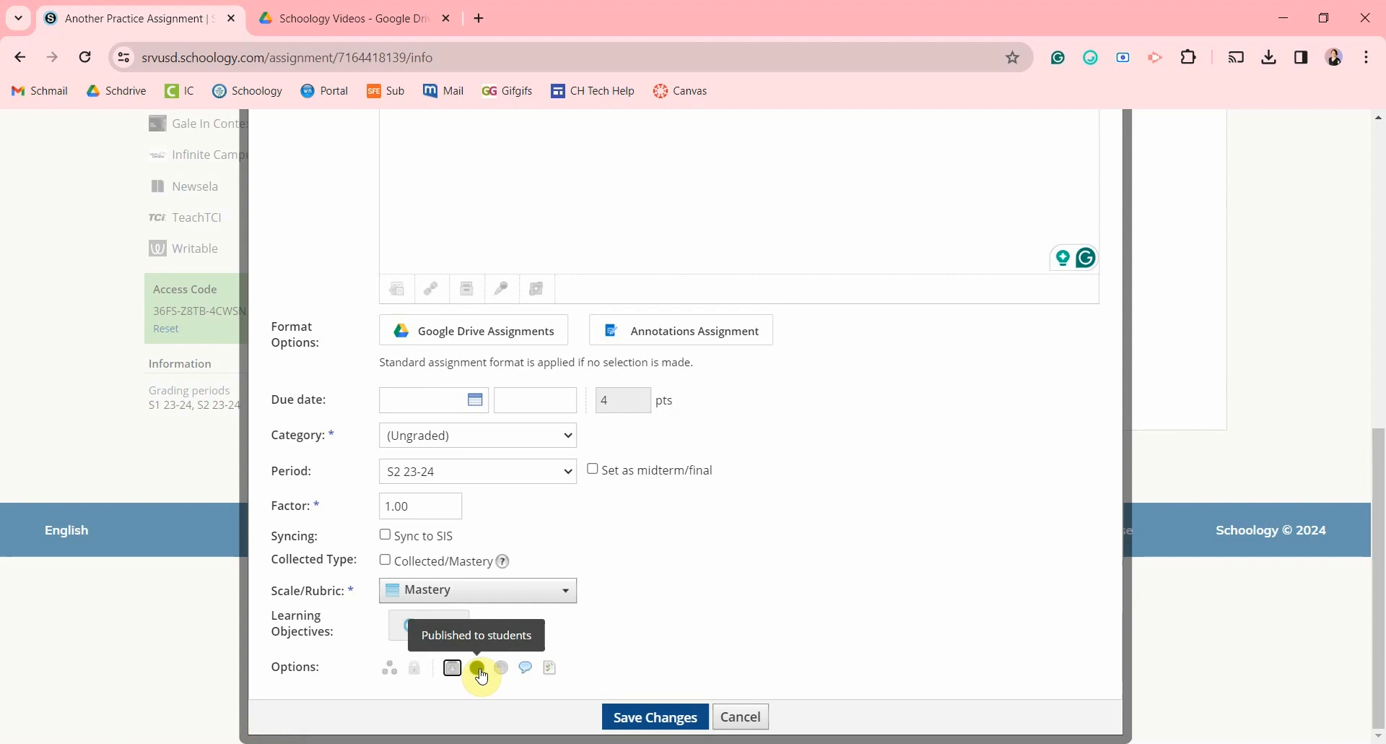
{"action": "left_click", "coordinate": [477, 667]}
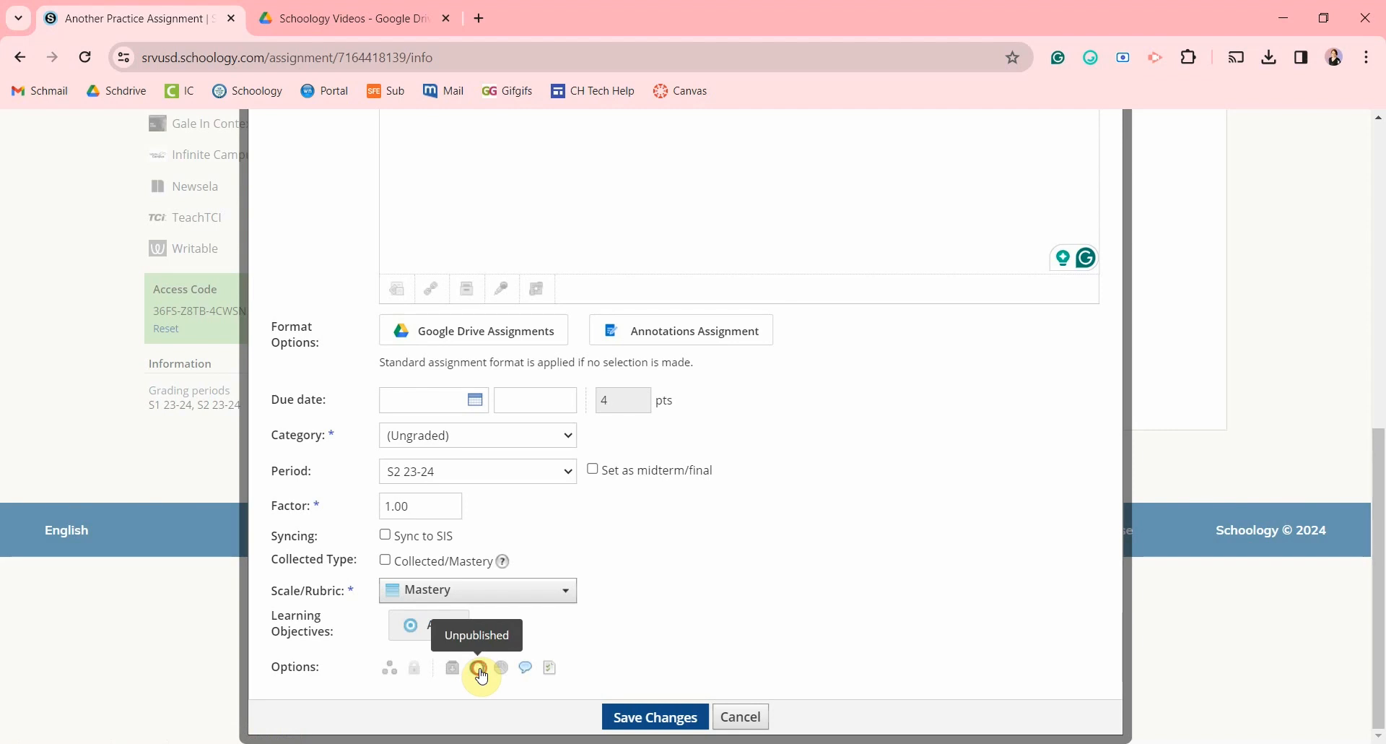
{"action": "left_click", "coordinate": [477, 668]}
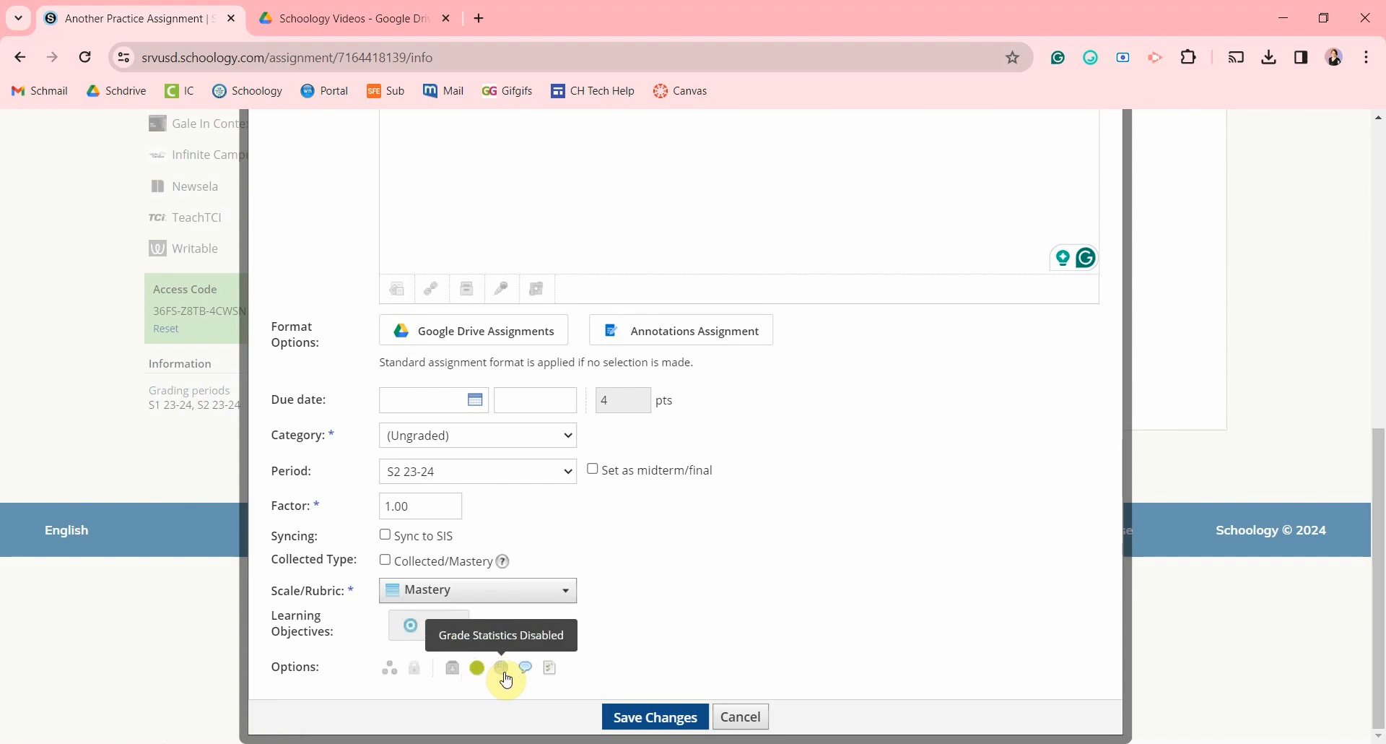
- Toggle grade statistics, comments and count-in-grade options, then save the changes
{"action": "left_click", "coordinate": [501, 668]}
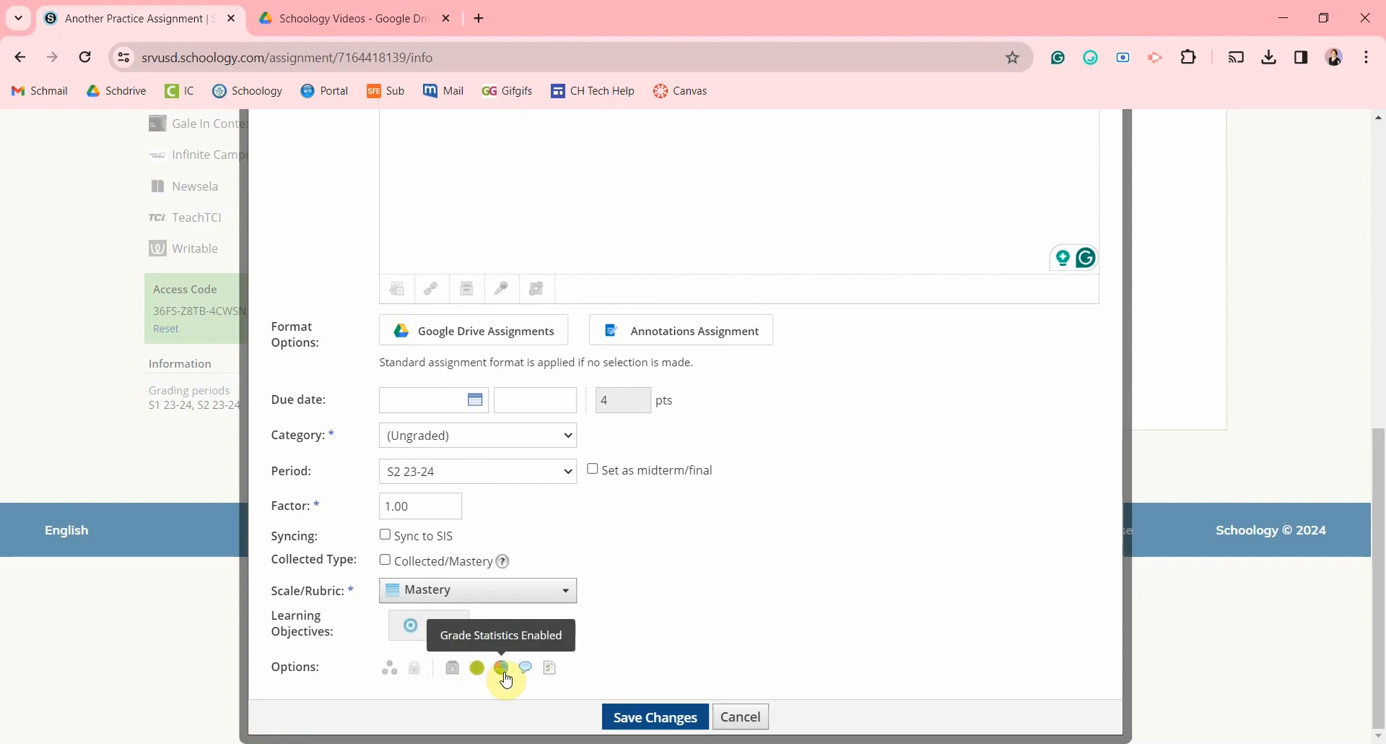
{"action": "left_click", "coordinate": [499, 667]}
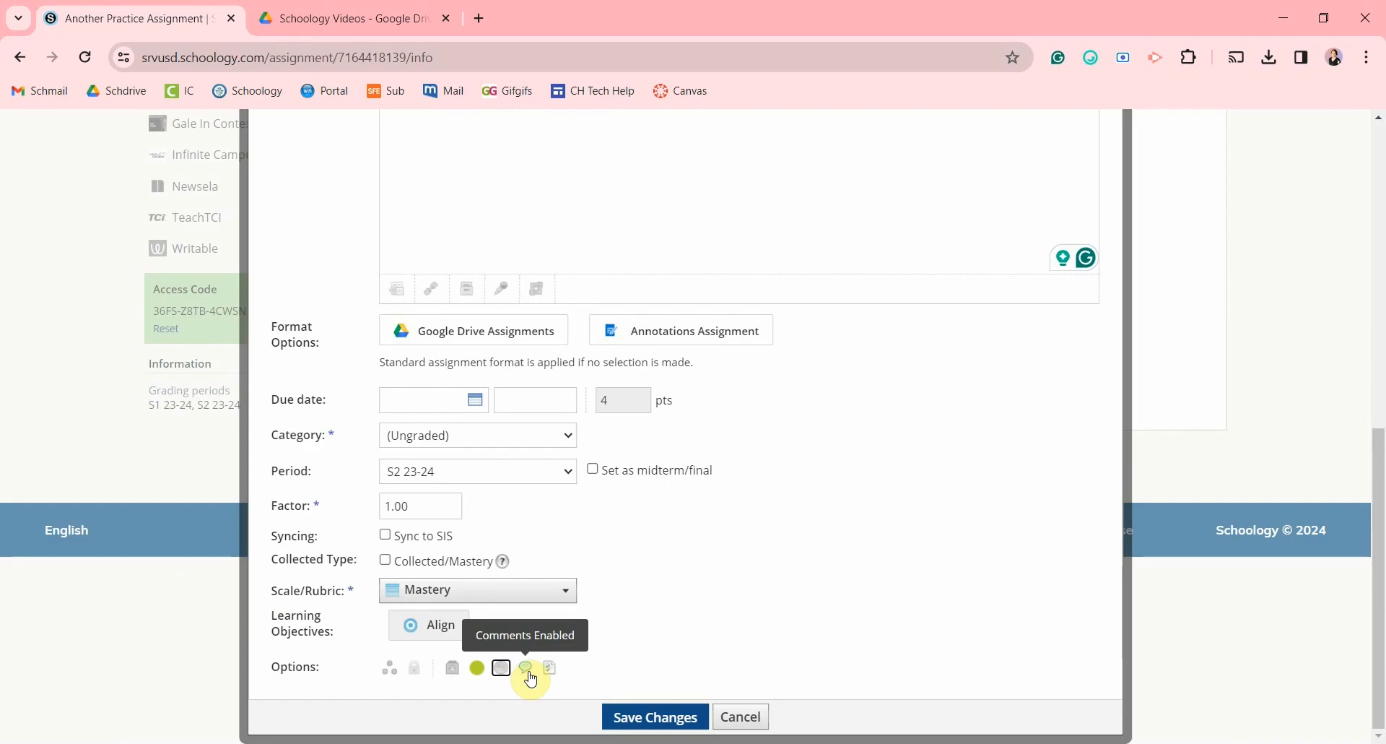
{"action": "left_click", "coordinate": [524, 668]}
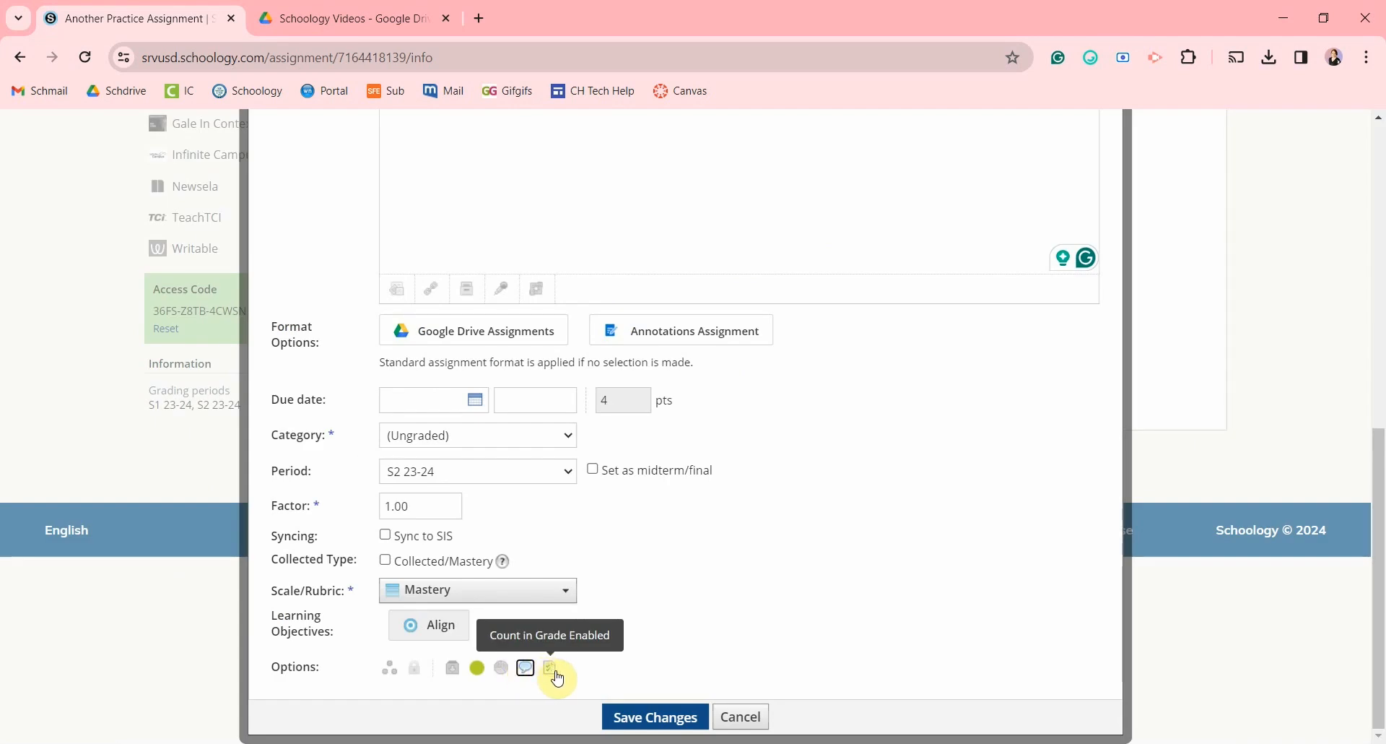
{"action": "left_click", "coordinate": [550, 668]}
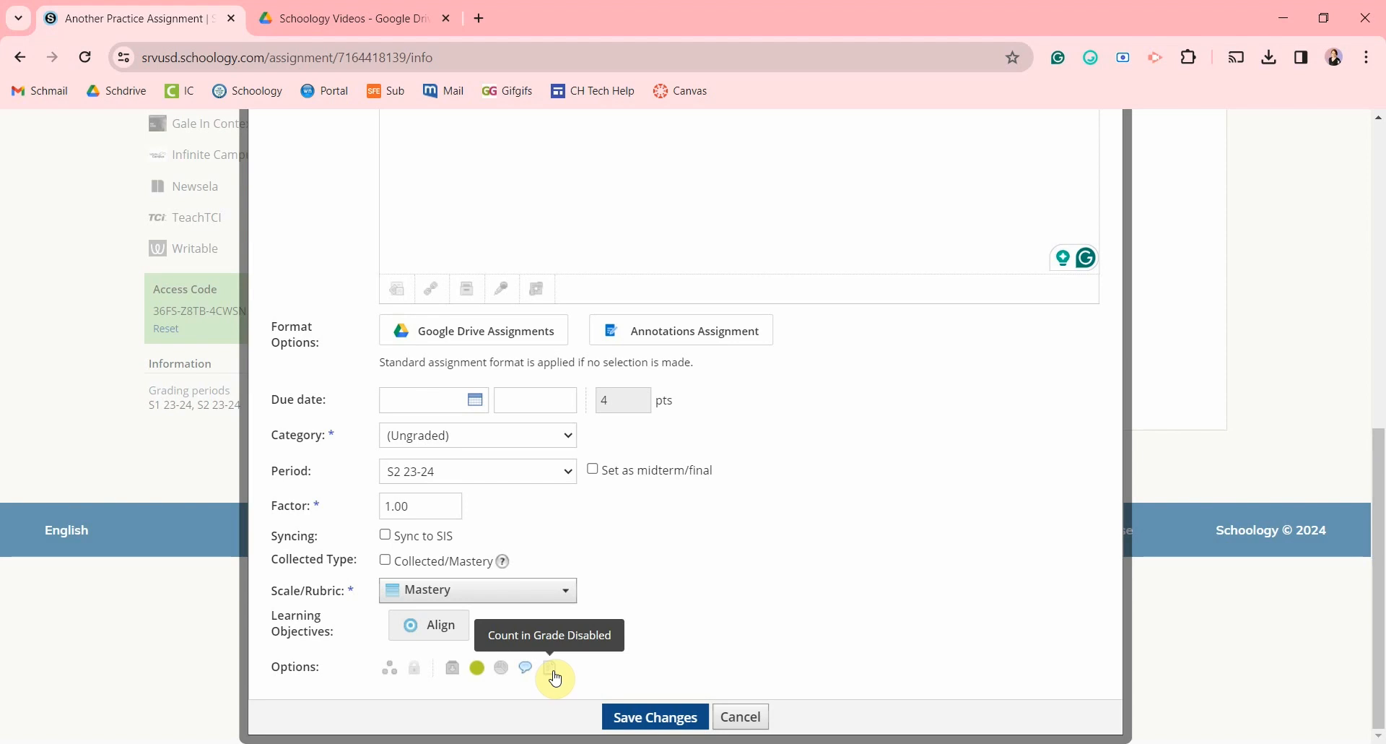
{"action": "left_click", "coordinate": [549, 667]}
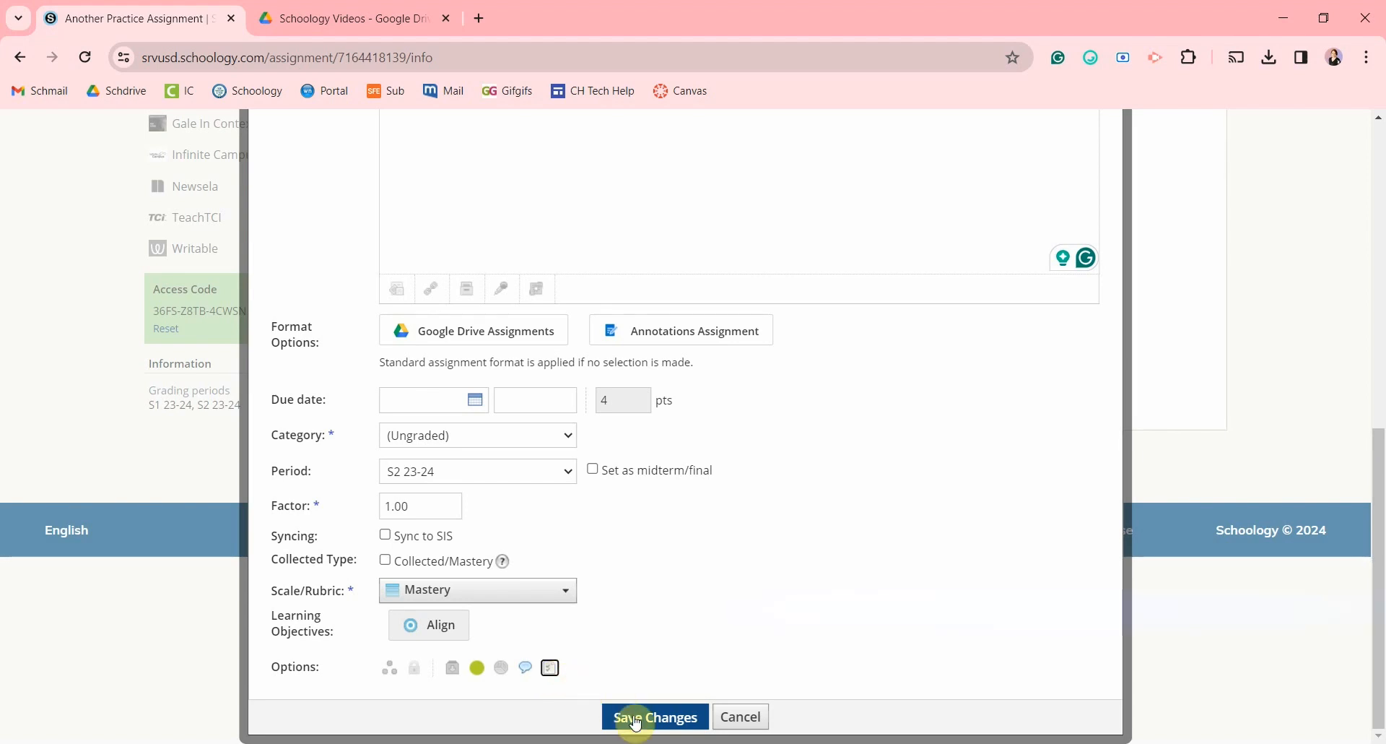
{"action": "left_click", "coordinate": [654, 716]}
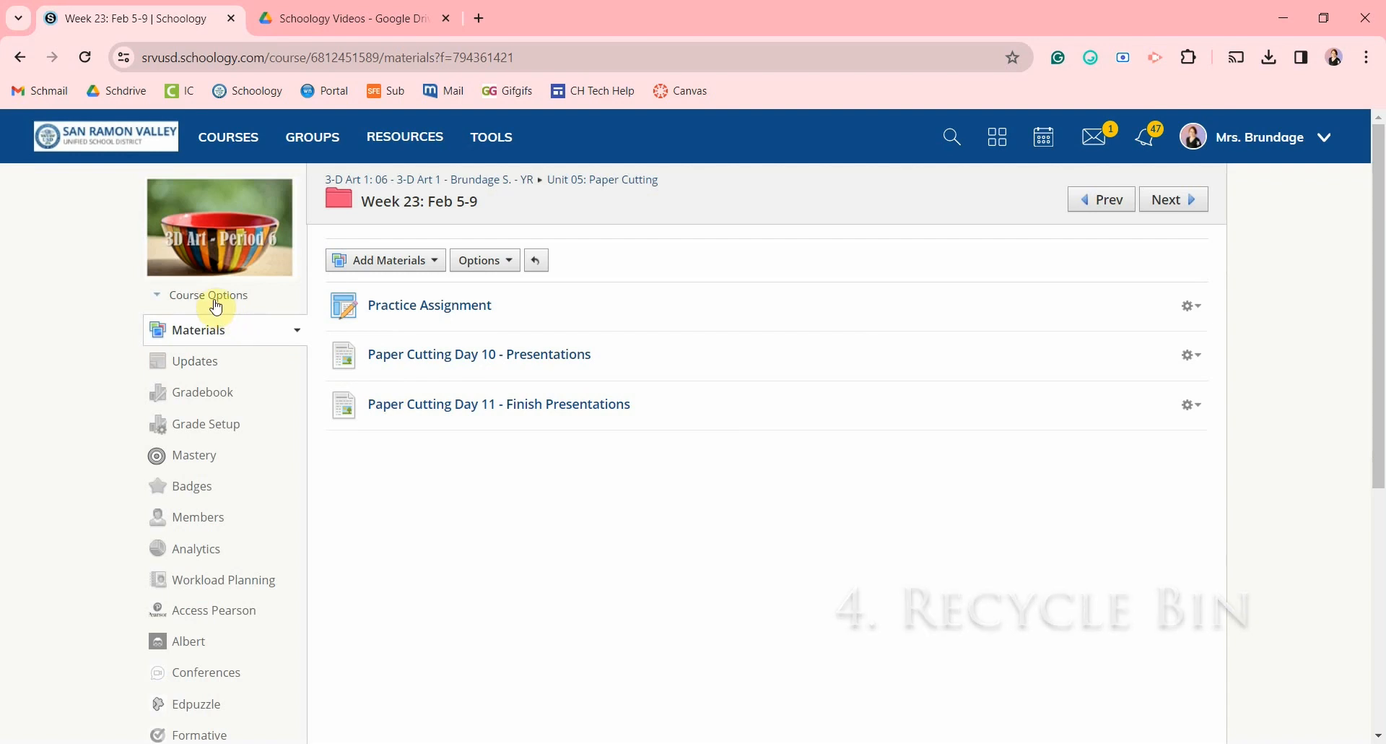
- Open the course Recycle Bin and select the deleted Another Practice Assignment
{"action": "left_click", "coordinate": [209, 294]}
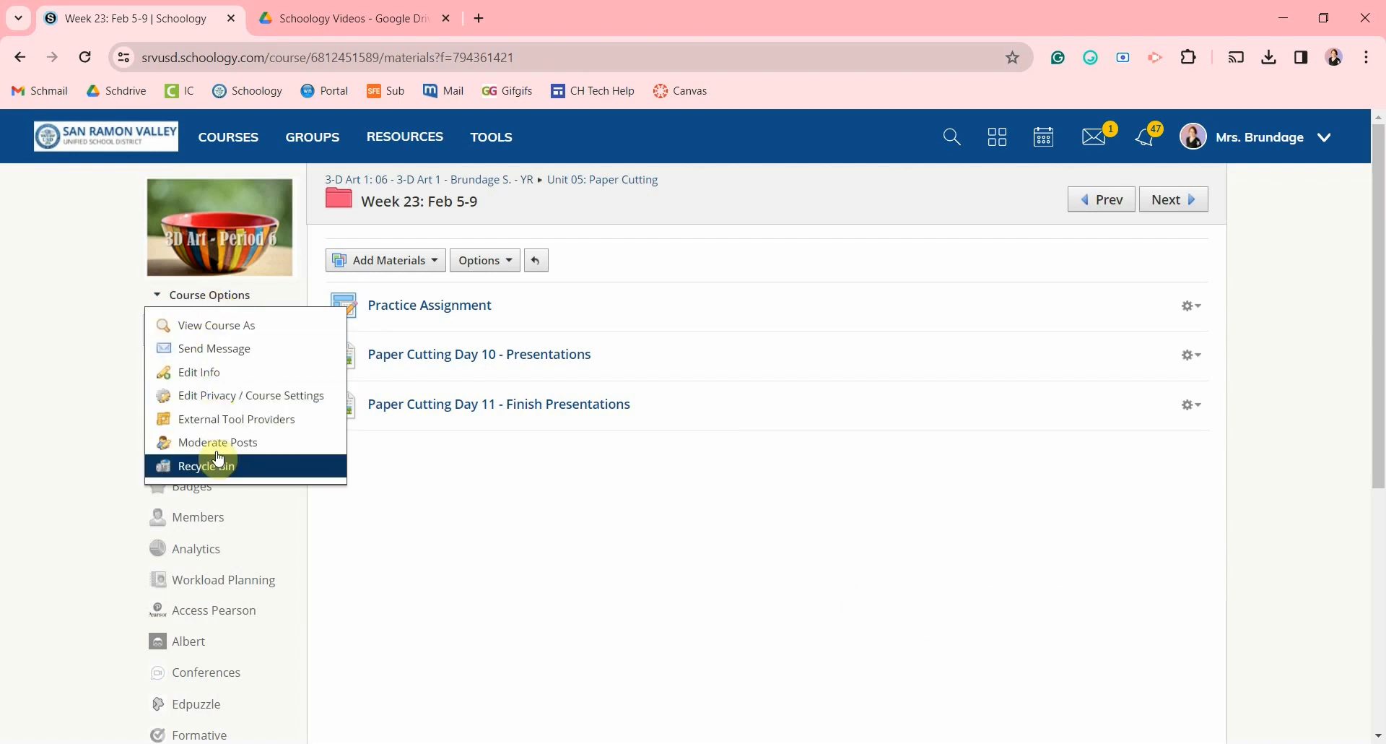
{"action": "left_click", "coordinate": [204, 466]}
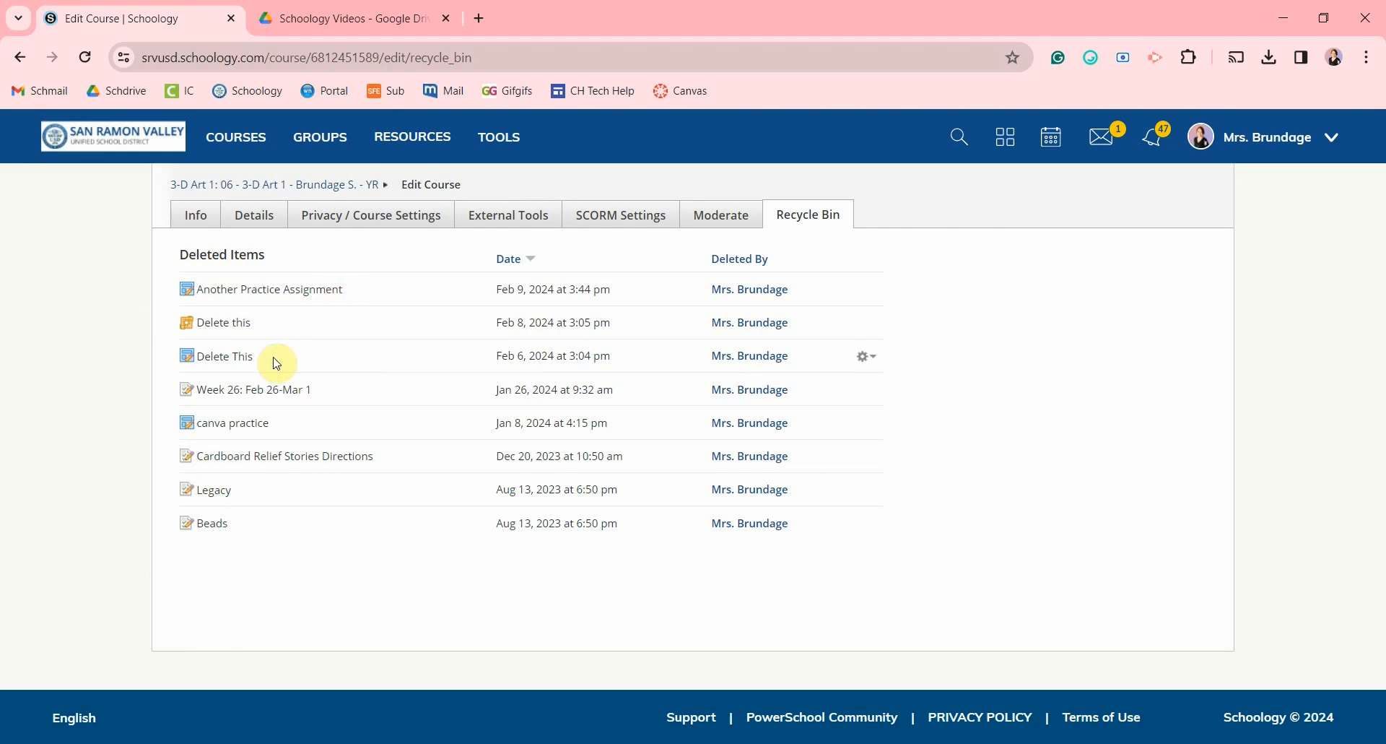
{"action": "mouse_move", "coordinate": [321, 289]}
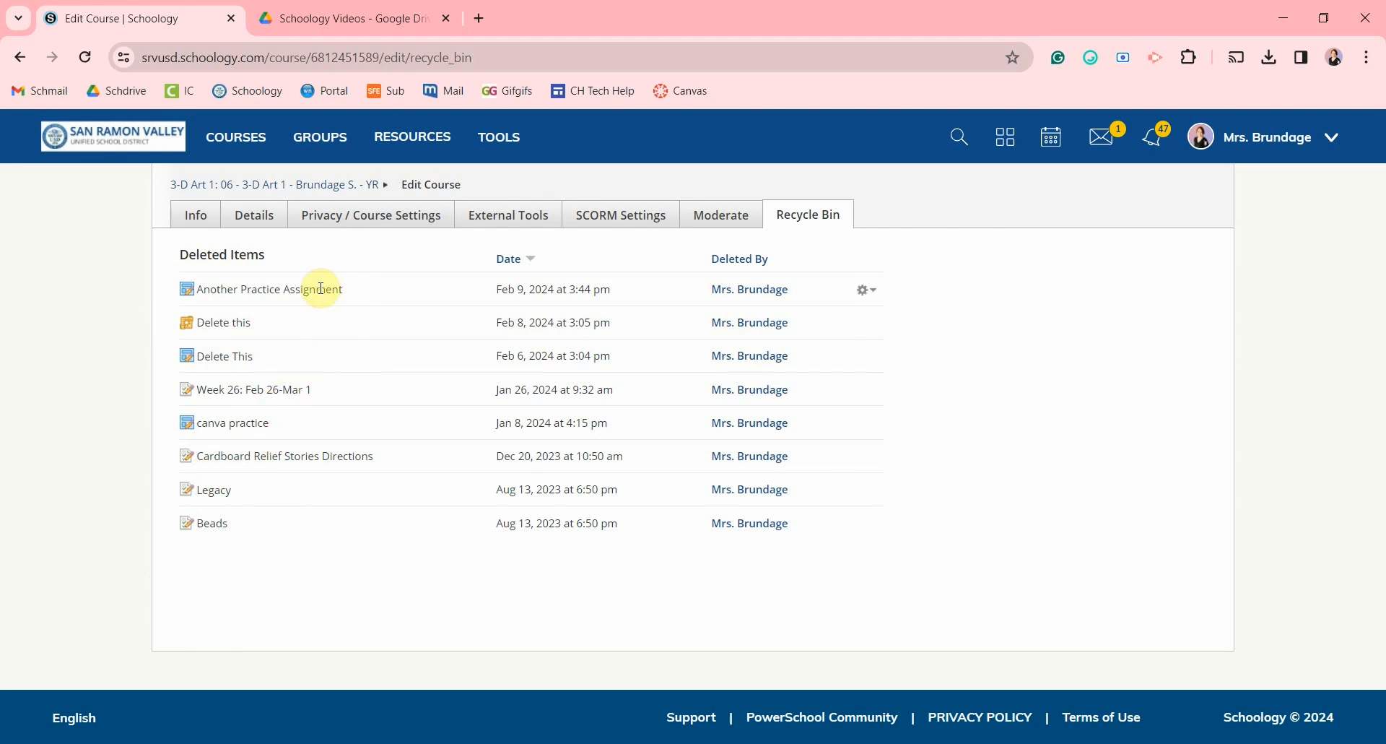
{"action": "left_click", "coordinate": [862, 288]}
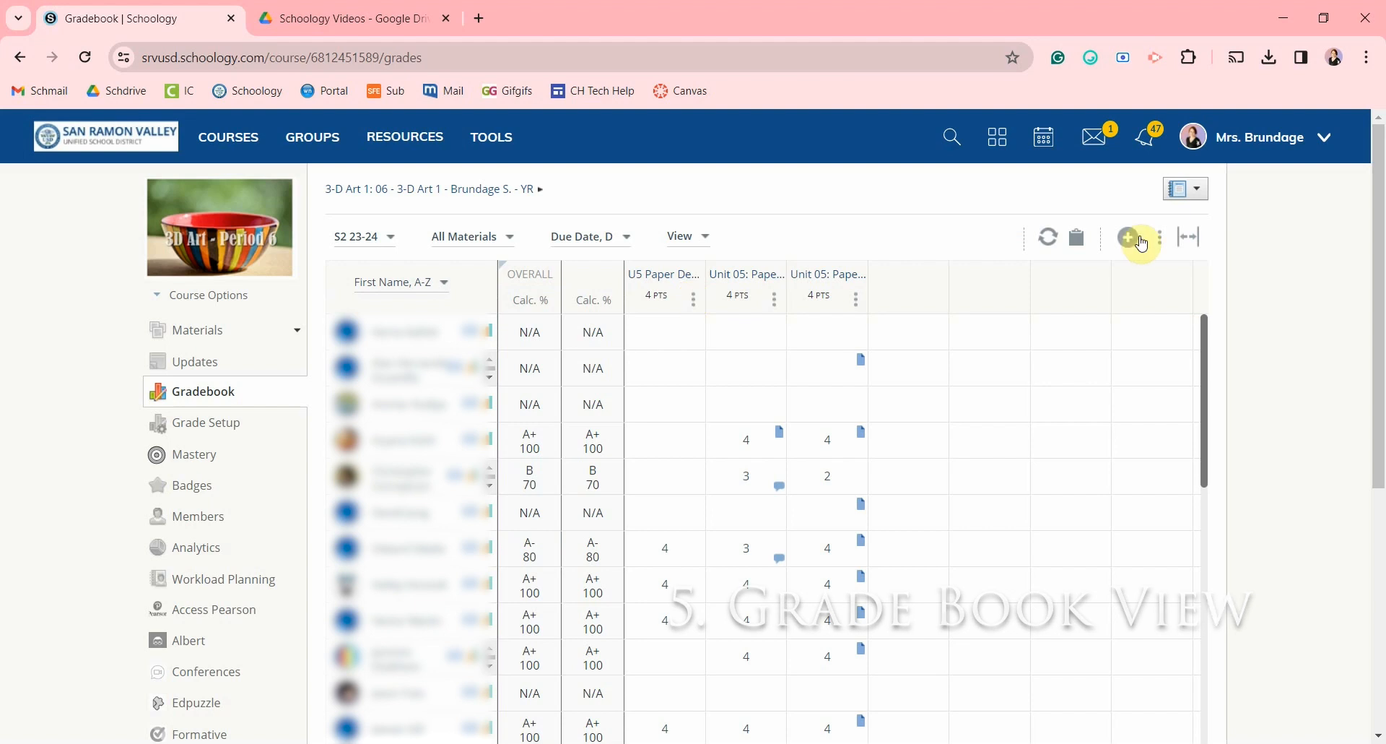
{"action": "mouse_move", "coordinate": [1191, 237]}
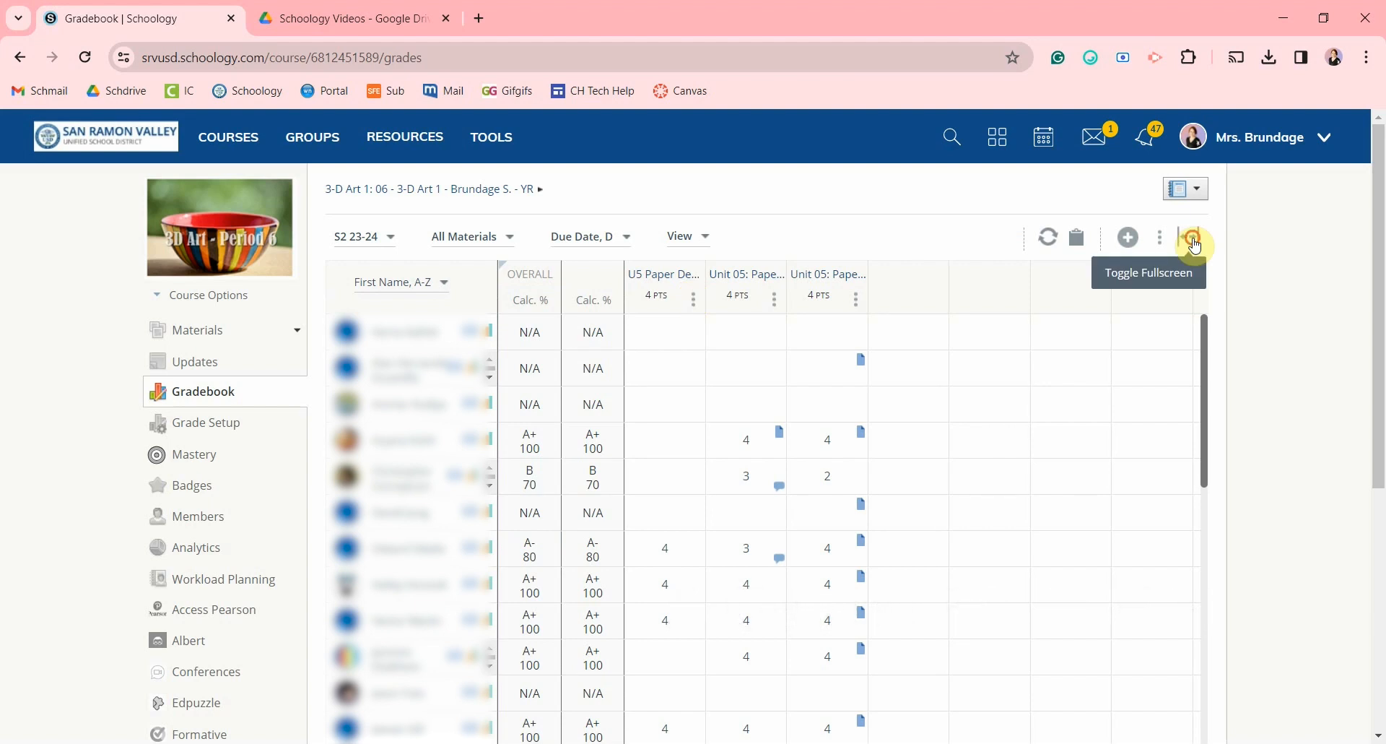
- Switch the Gradebook to full-screen mode
{"action": "left_click", "coordinate": [1193, 237]}
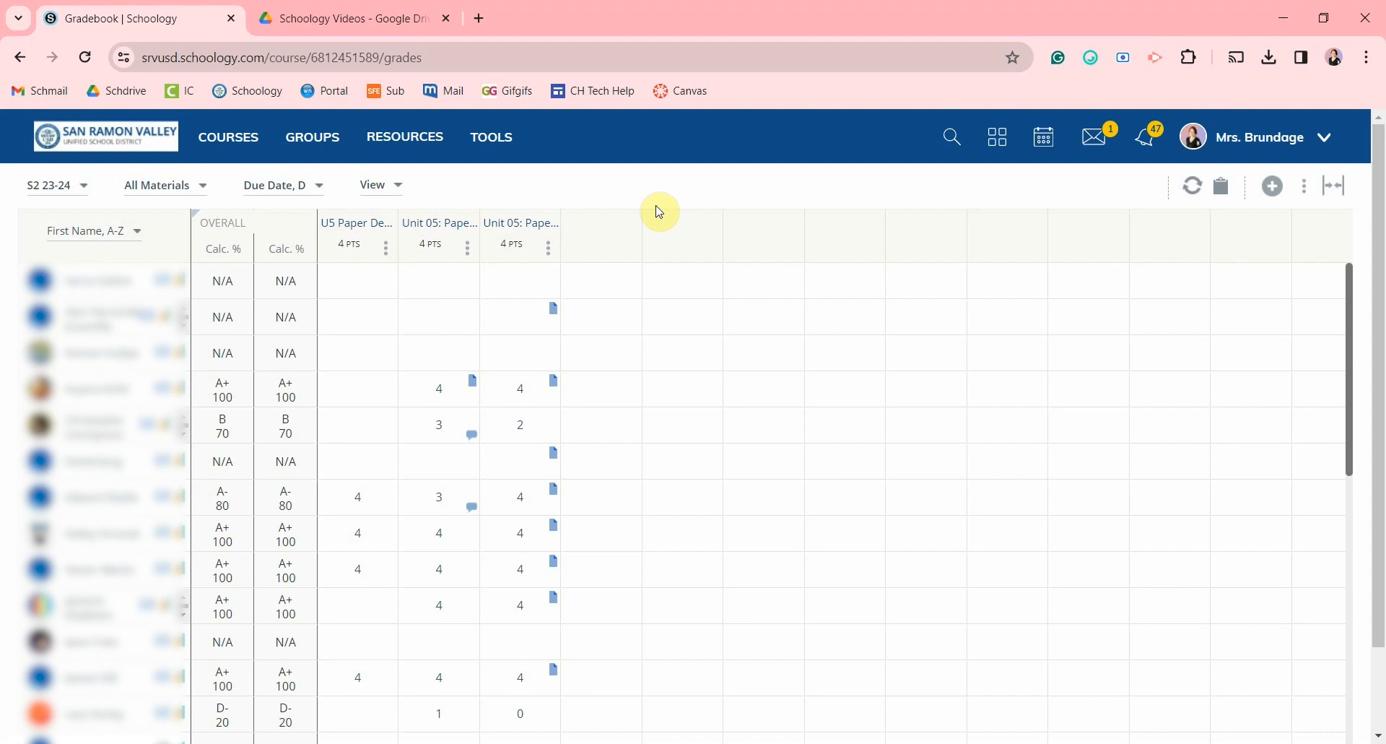
- Enter a score of 4 for several ungraded students in the U5 Paper Design column
{"action": "left_click", "coordinate": [358, 280]}
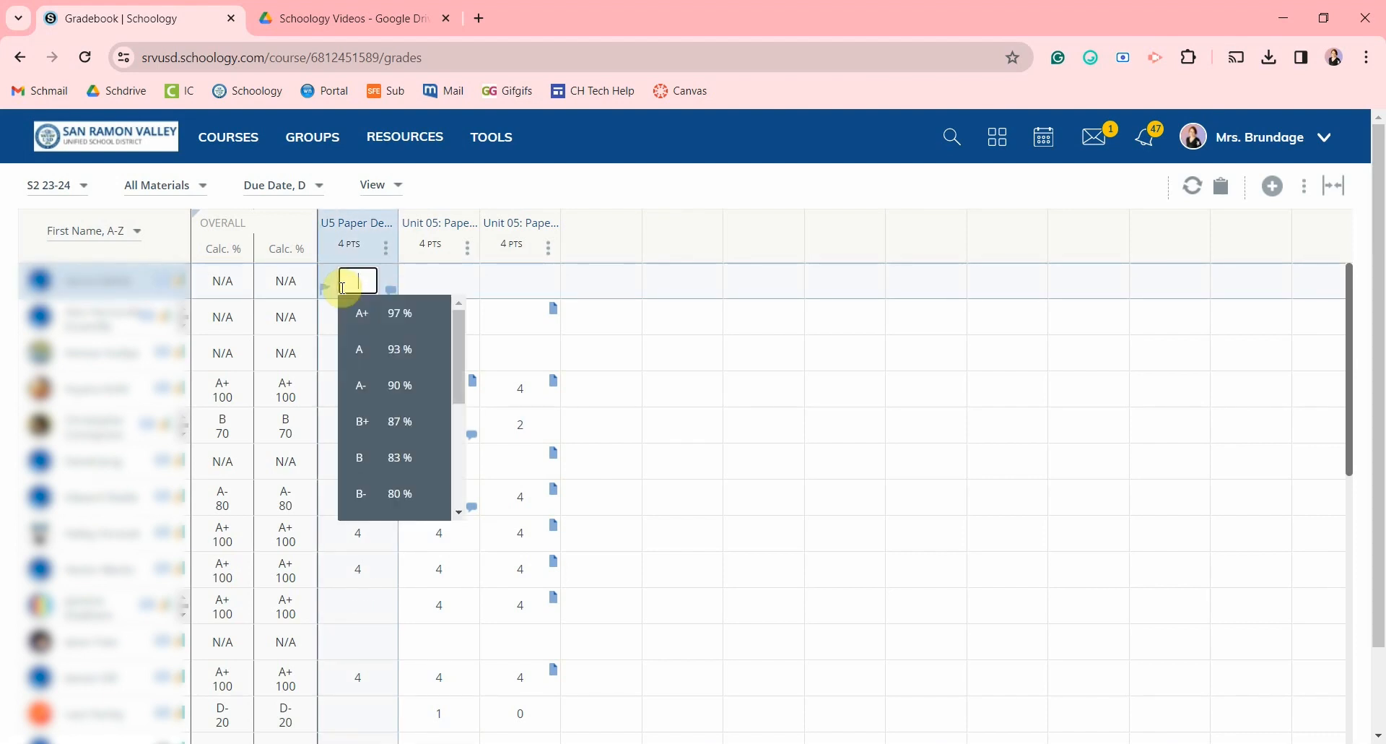
{"action": "type", "text": "4"}
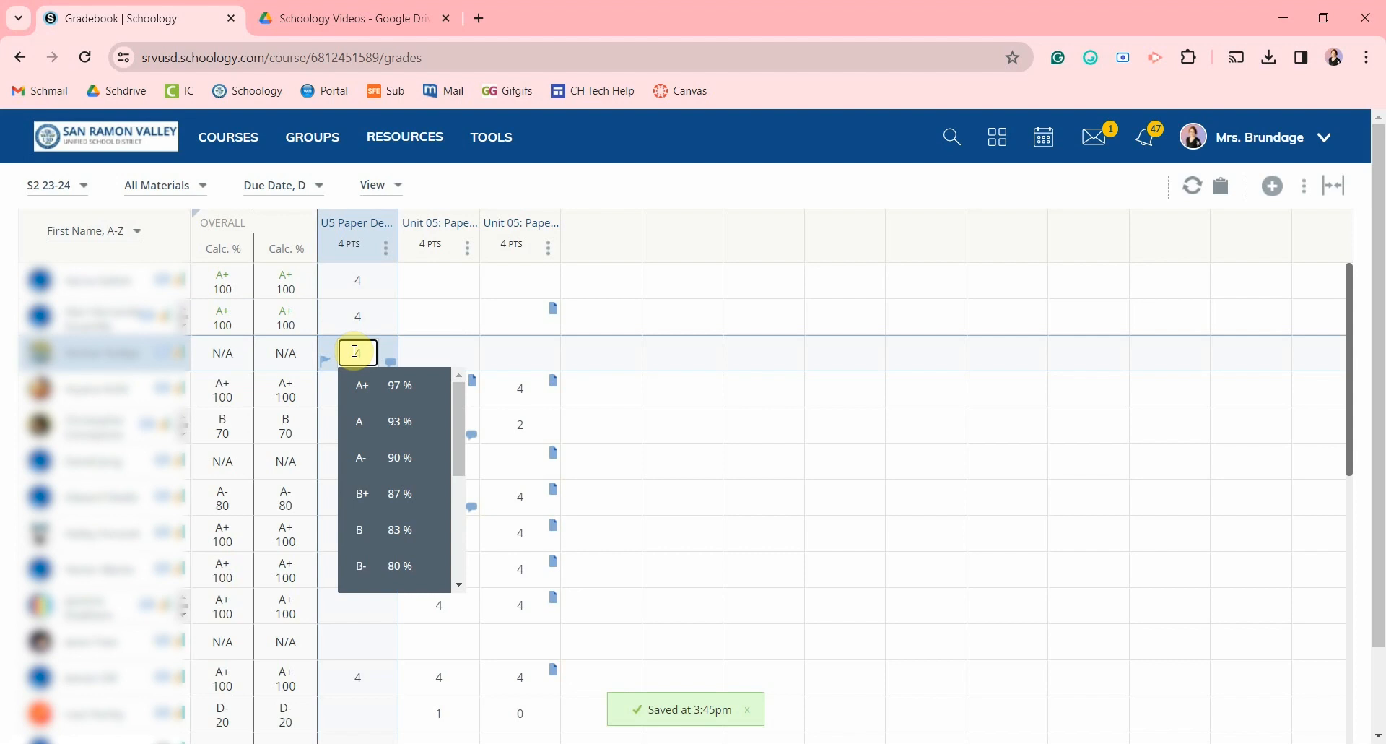
{"action": "left_click", "coordinate": [378, 184]}
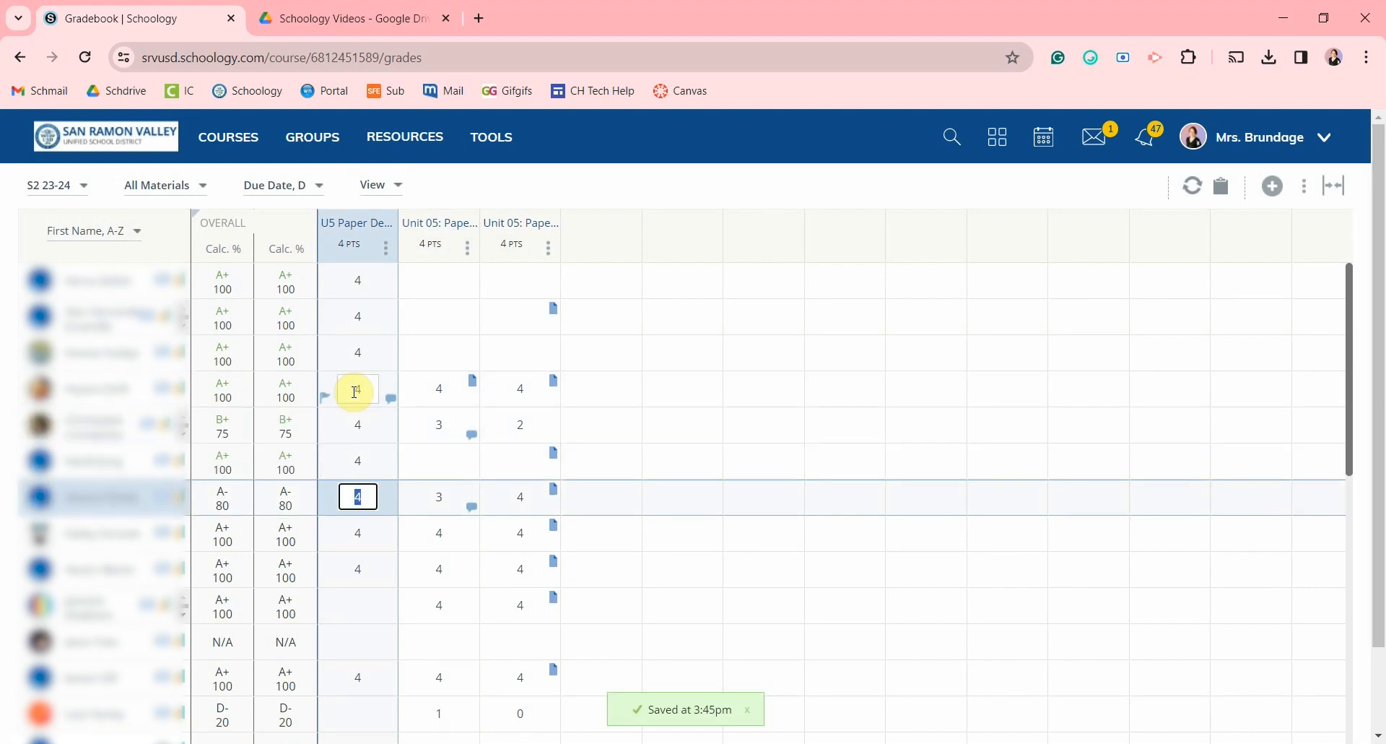
{"action": "left_click", "coordinate": [375, 185]}
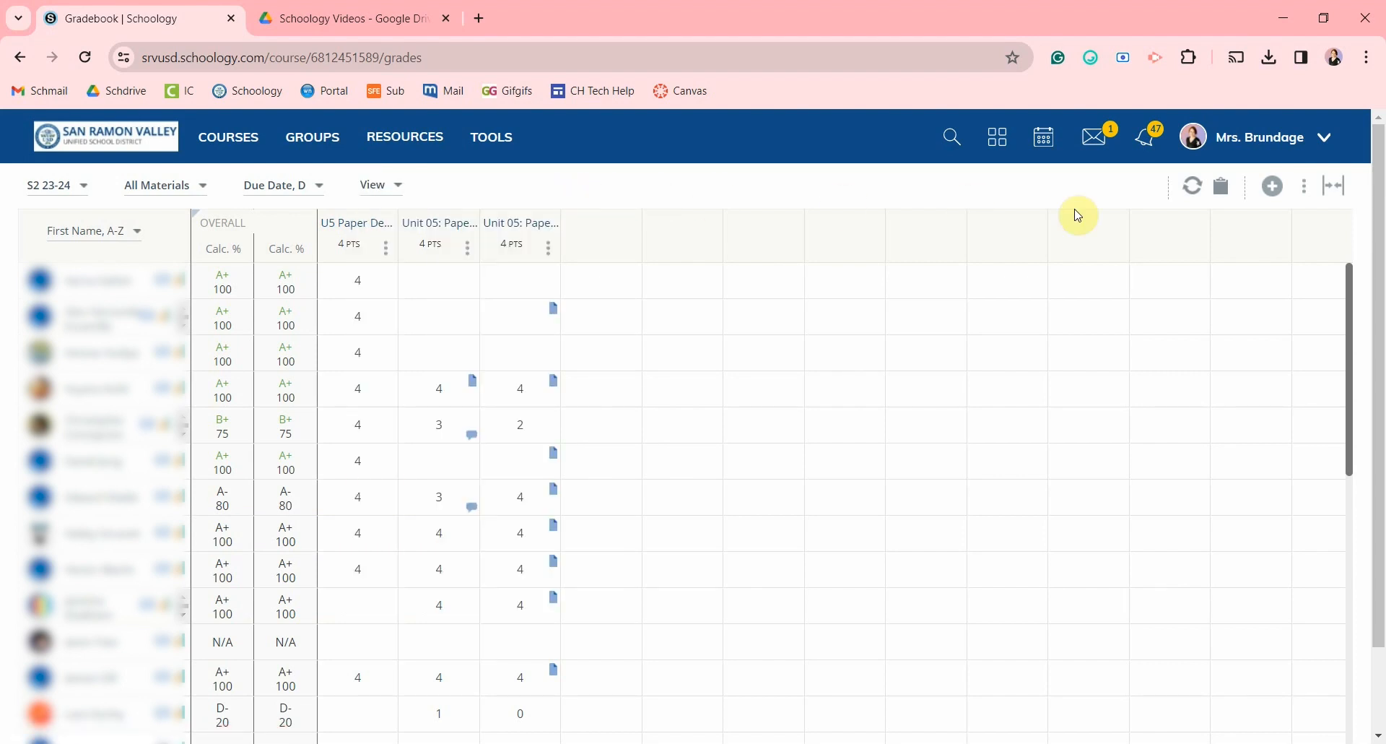
{"action": "left_click", "coordinate": [1303, 186]}
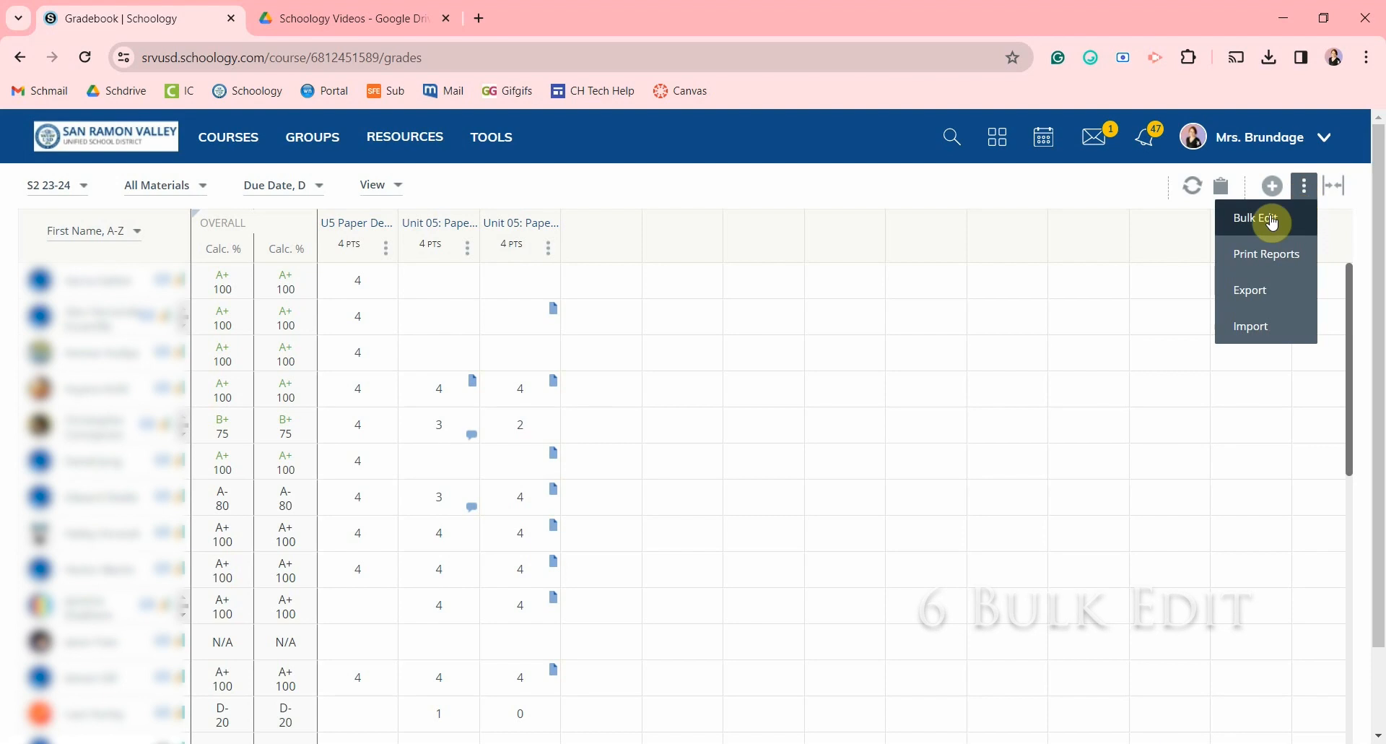
- Open Bulk Edit and check the collage assignment's grading period choices without changing them
{"action": "left_click", "coordinate": [1259, 218]}
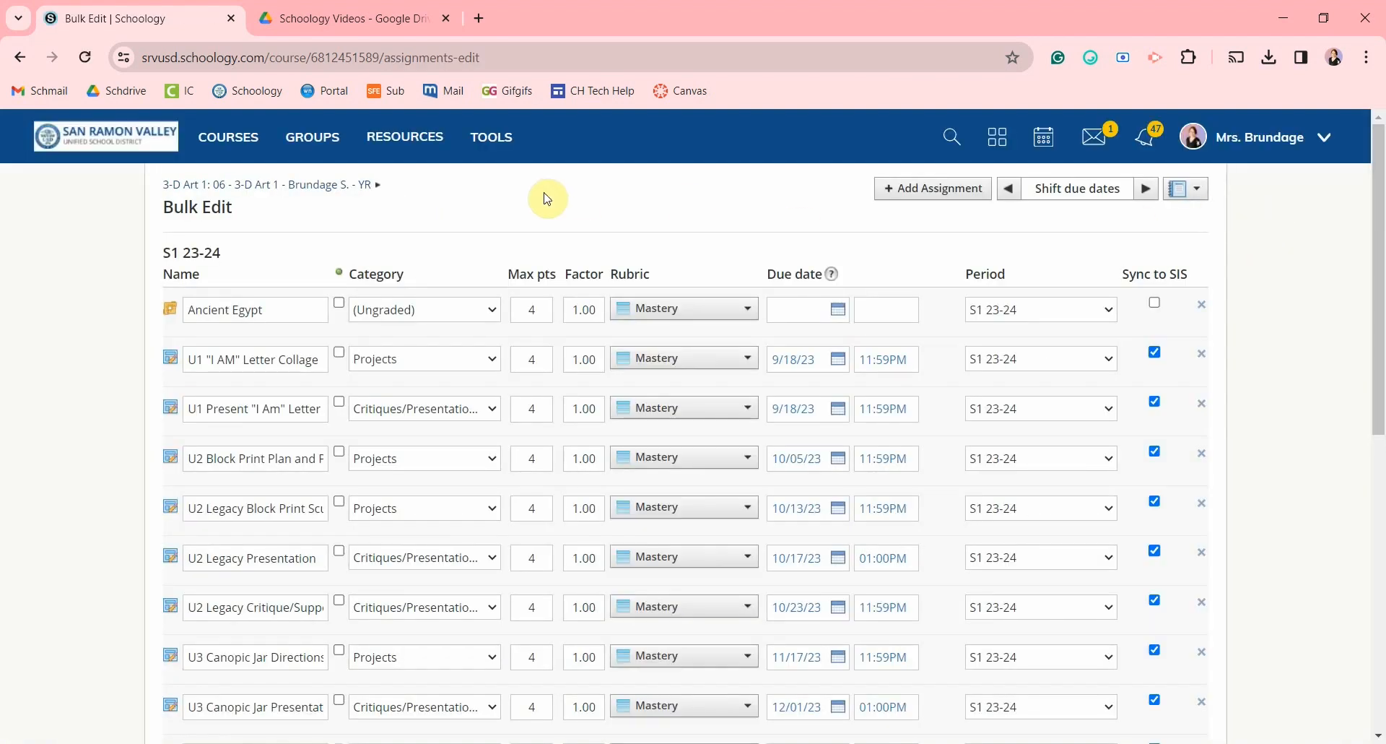
{"action": "mouse_move", "coordinate": [177, 331]}
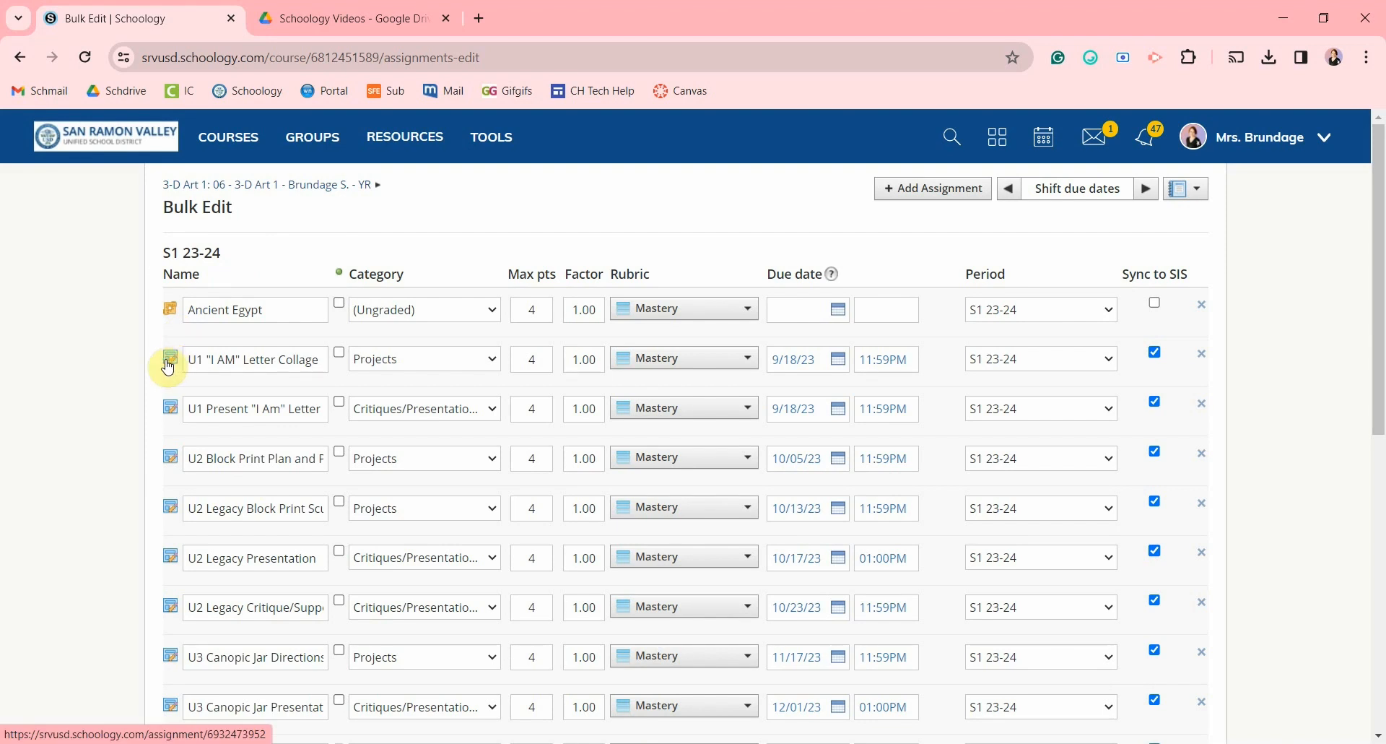
{"action": "mouse_move", "coordinate": [251, 363]}
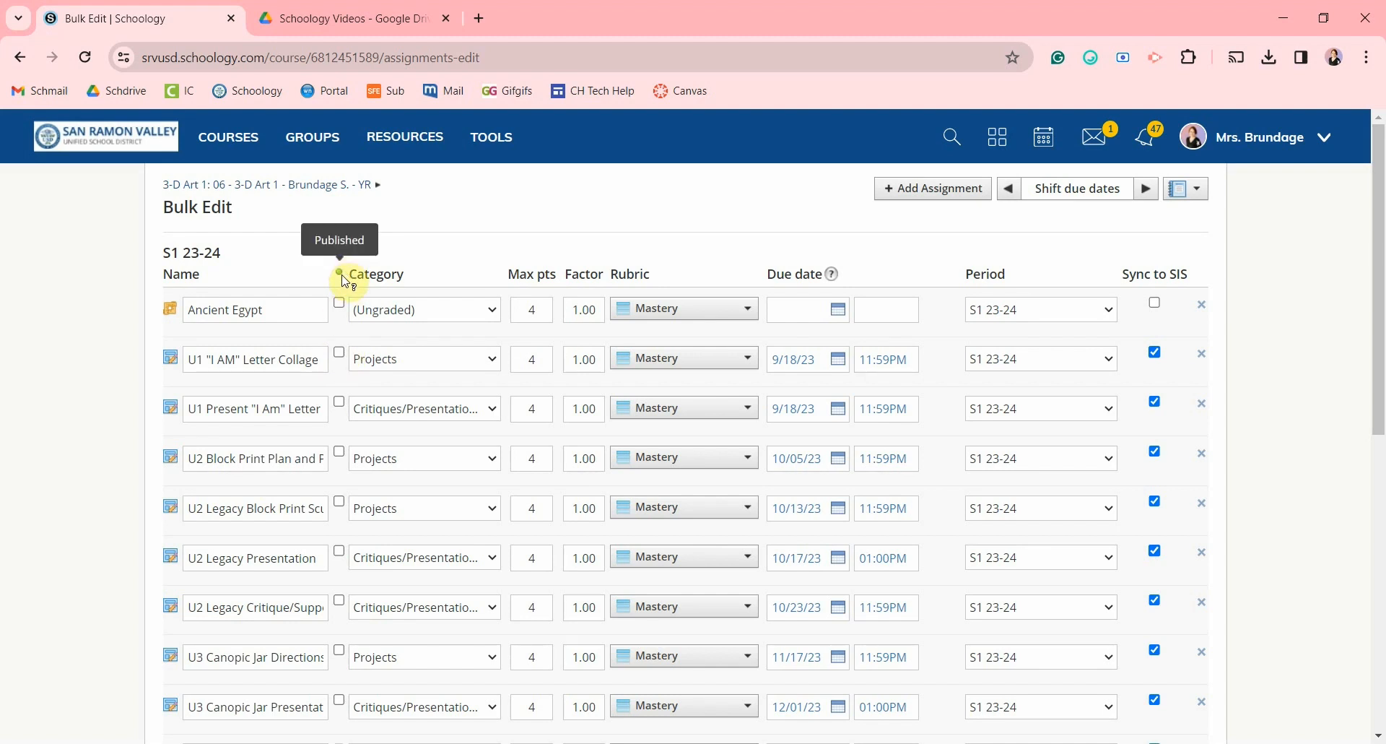
{"action": "mouse_move", "coordinate": [499, 371]}
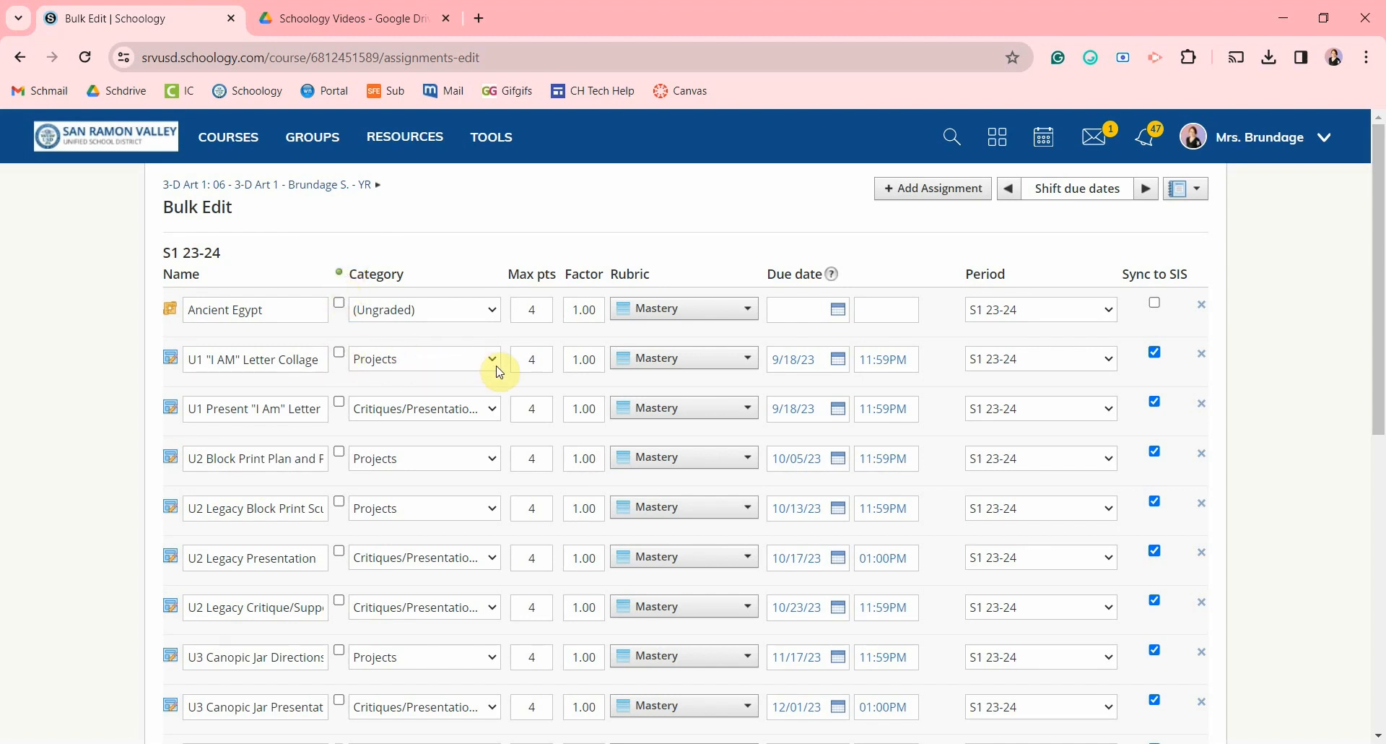
{"action": "left_click", "coordinate": [532, 359]}
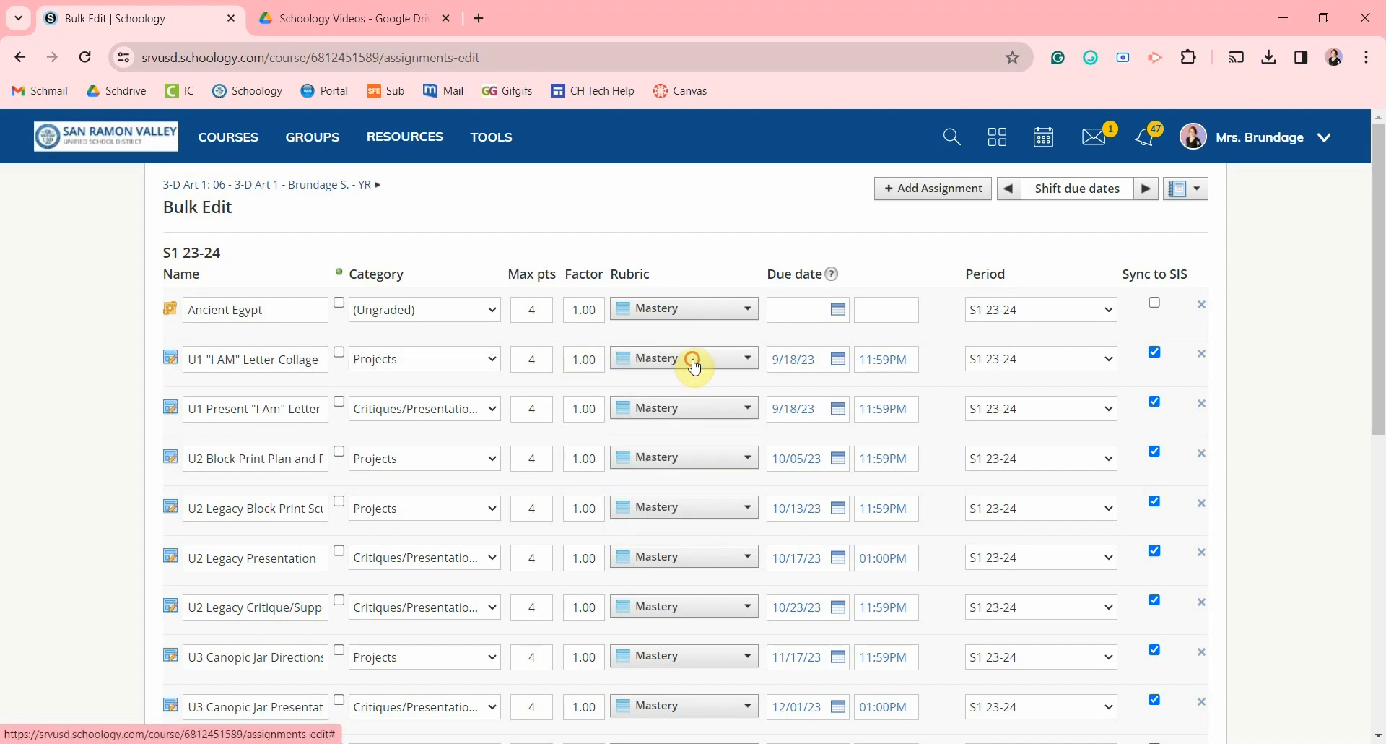
{"action": "mouse_move", "coordinate": [834, 366]}
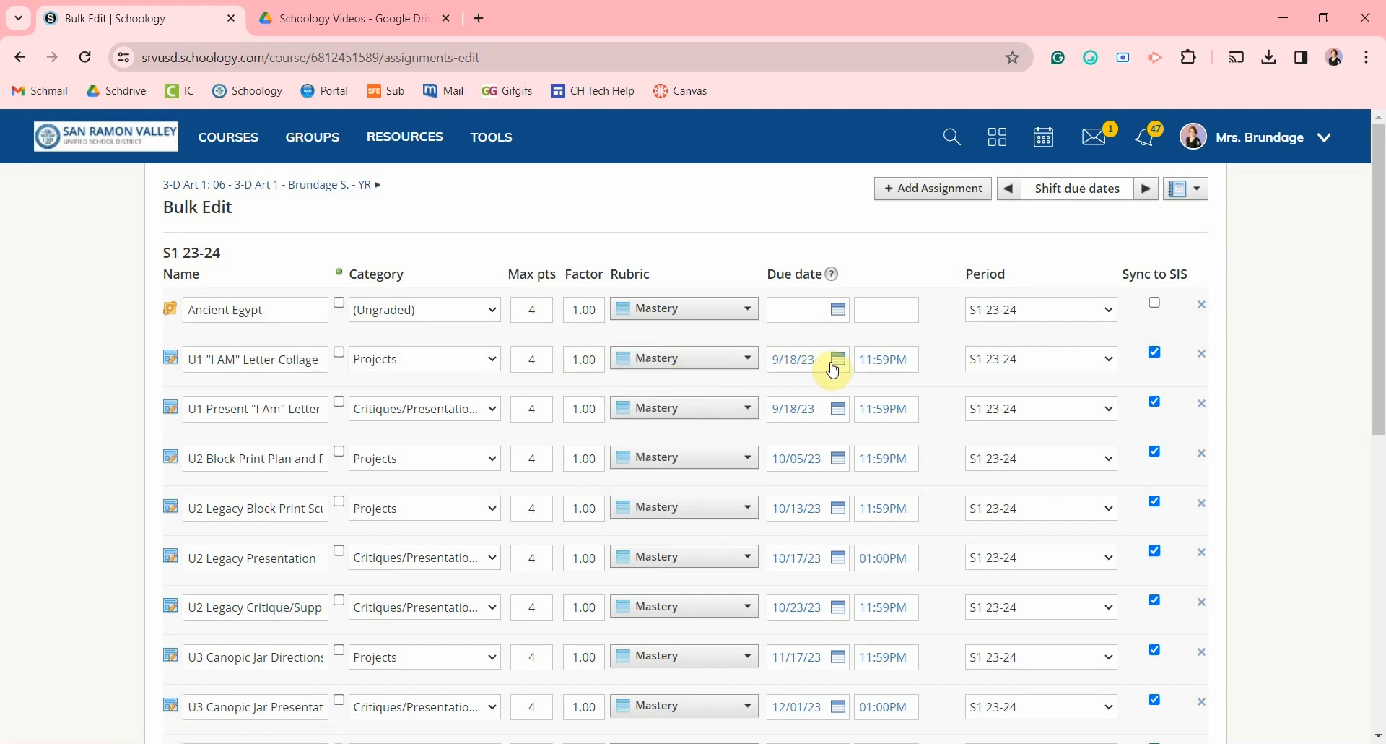
{"action": "left_click", "coordinate": [1039, 358]}
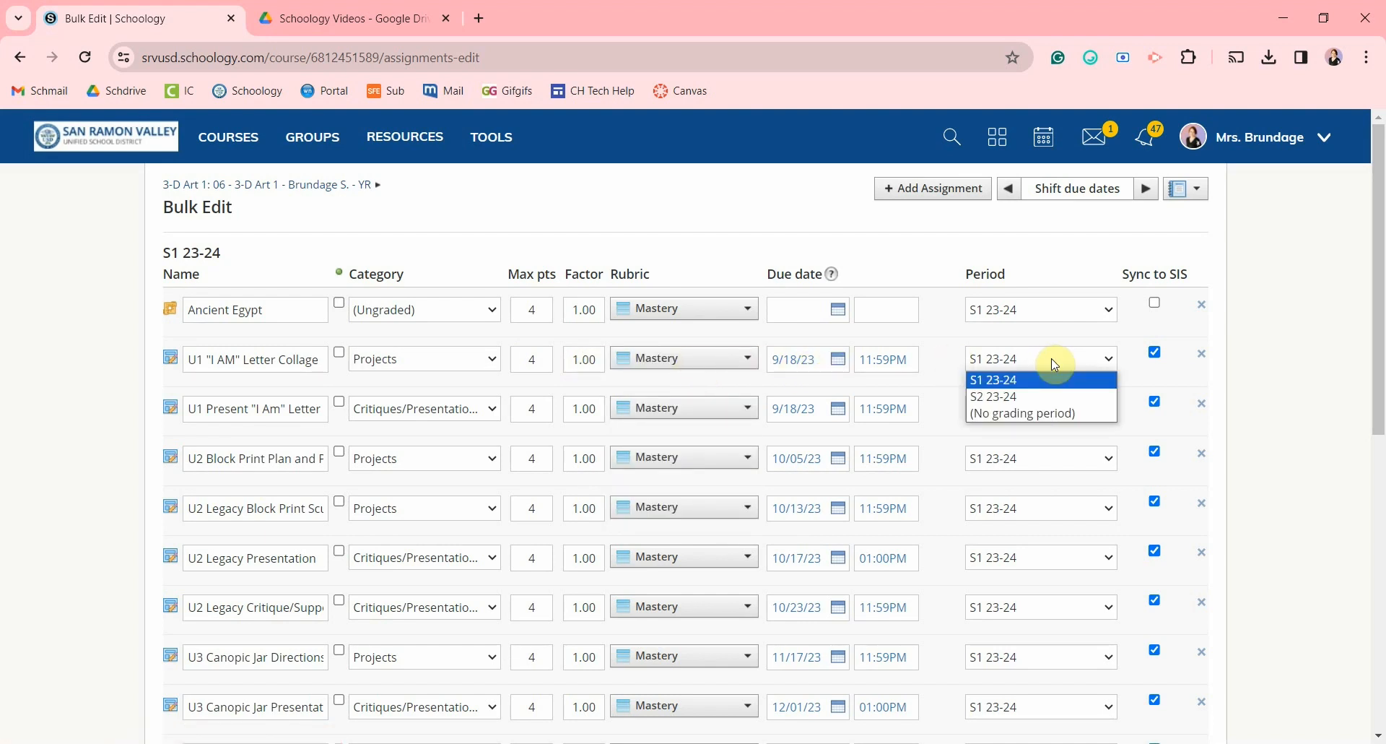
{"action": "left_click", "coordinate": [994, 379]}
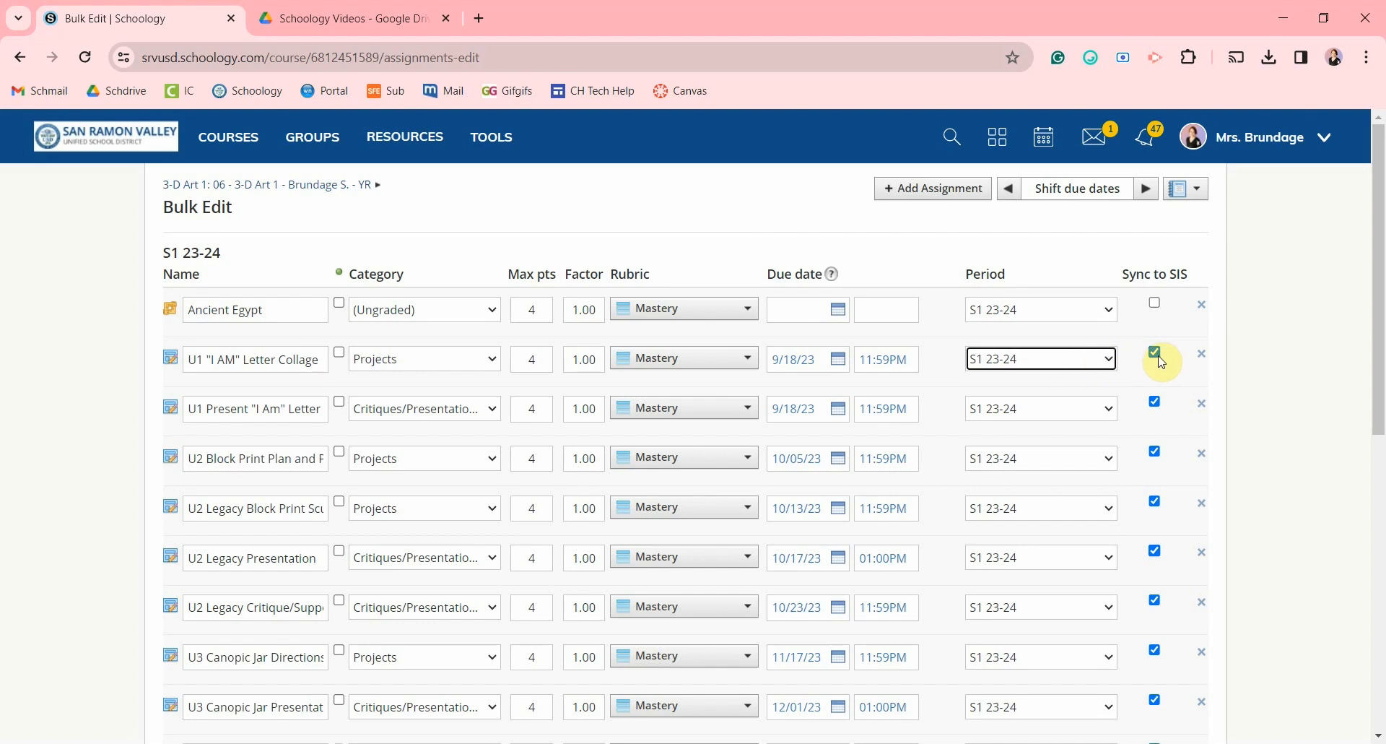
{"action": "mouse_move", "coordinate": [1201, 354]}
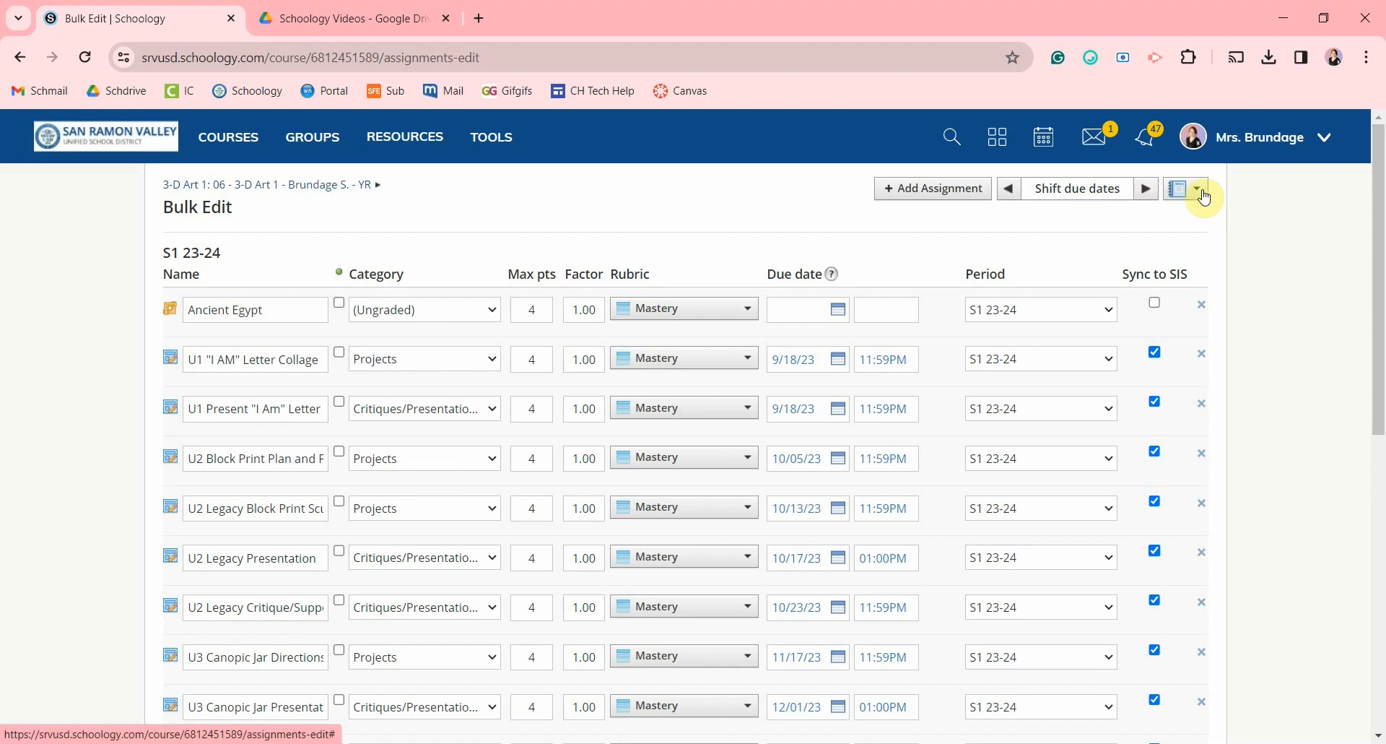
{"action": "left_click", "coordinate": [1196, 189]}
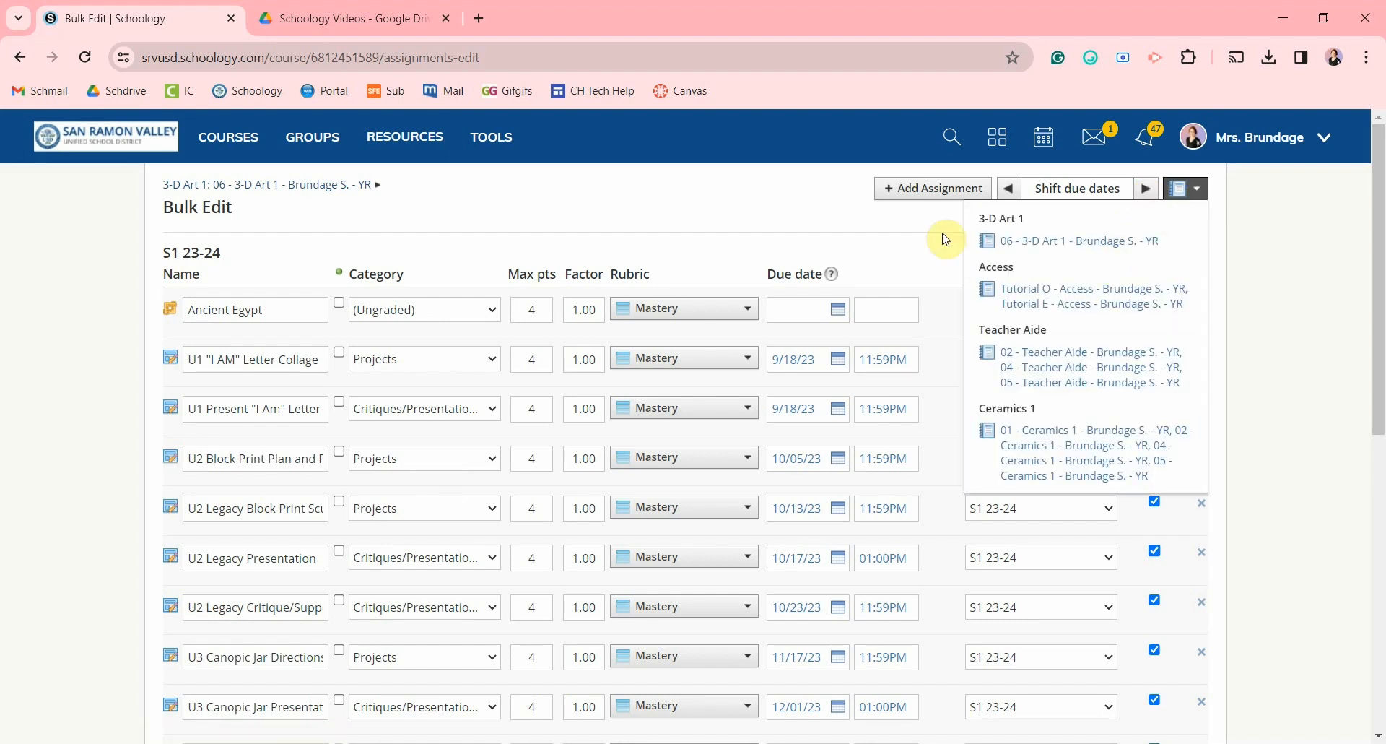
{"action": "scroll", "scroll_direction": "down", "scroll_amount": 3}
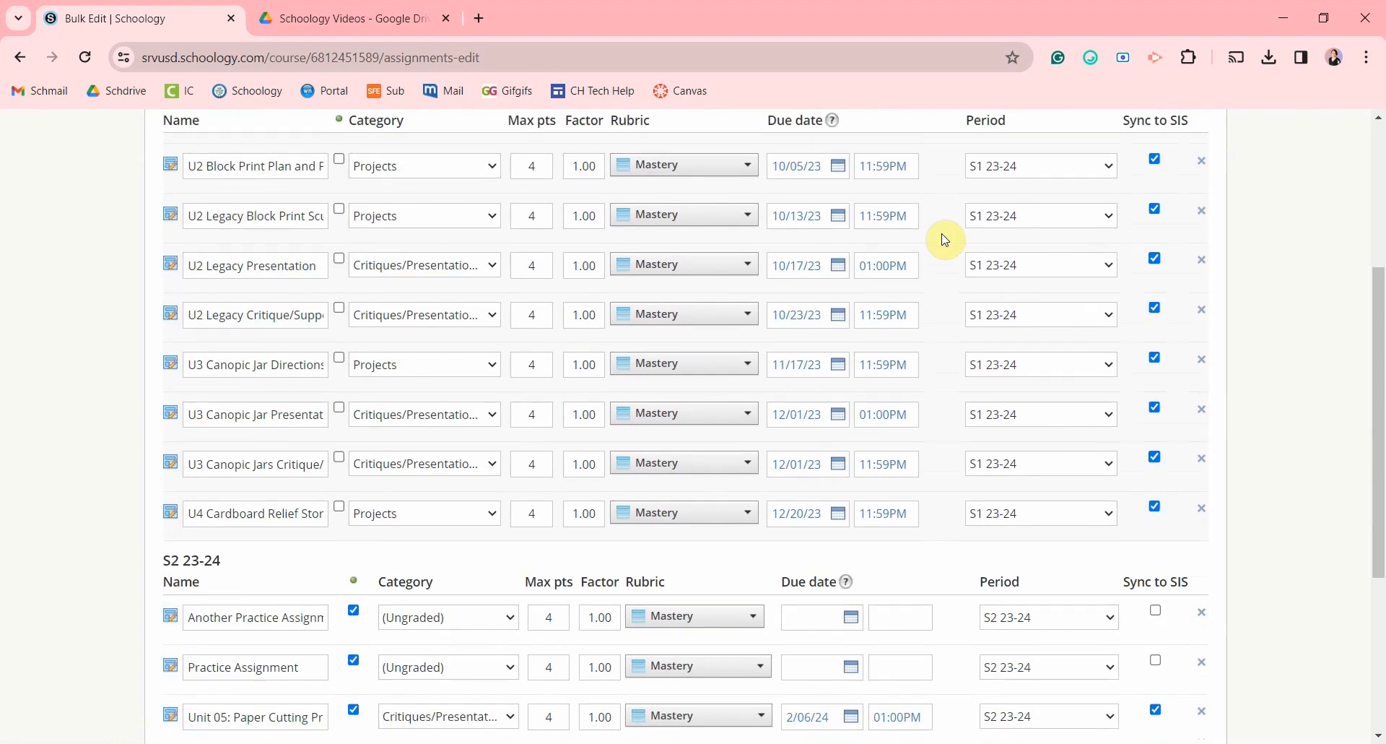
{"action": "scroll", "scroll_direction": "down", "scroll_amount": 3}
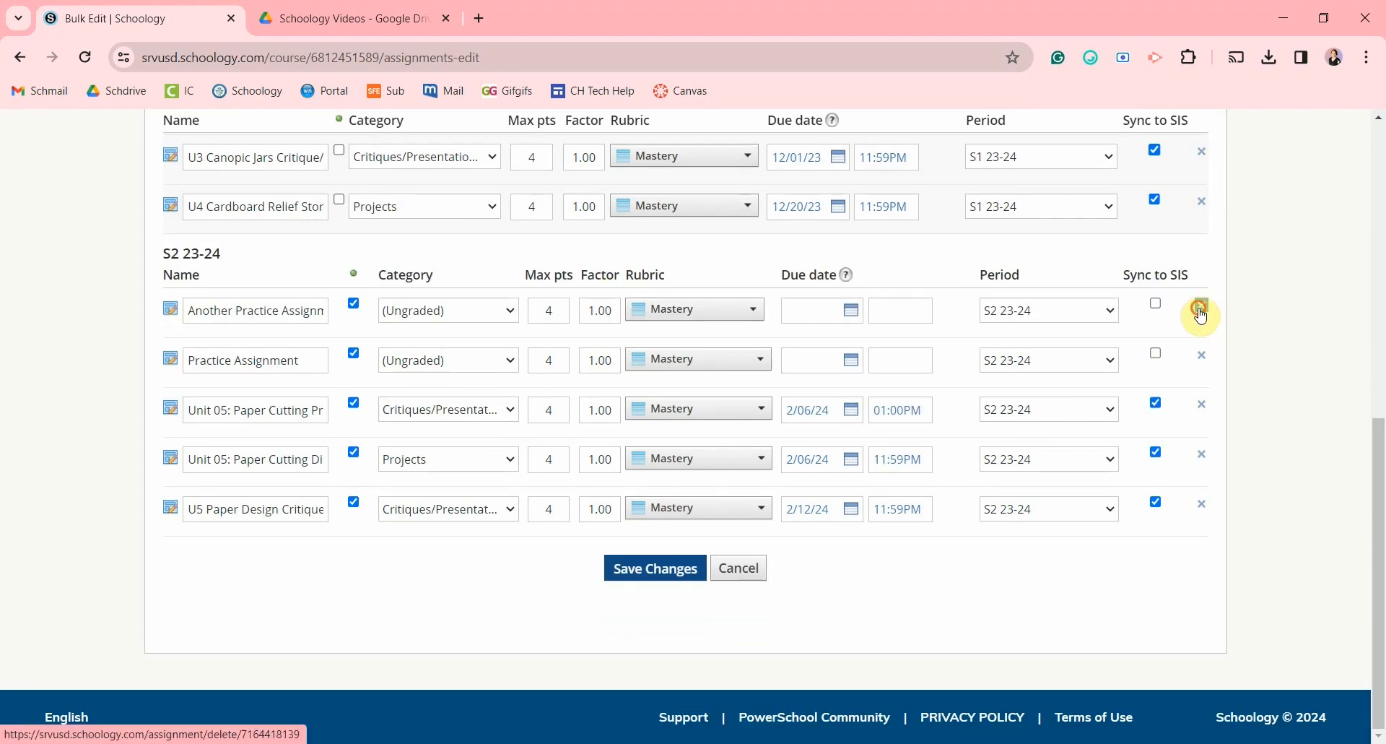
- Delete the remaining practice assignment with its grades and save the Bulk Edit changes
{"action": "left_click", "coordinate": [1200, 314]}
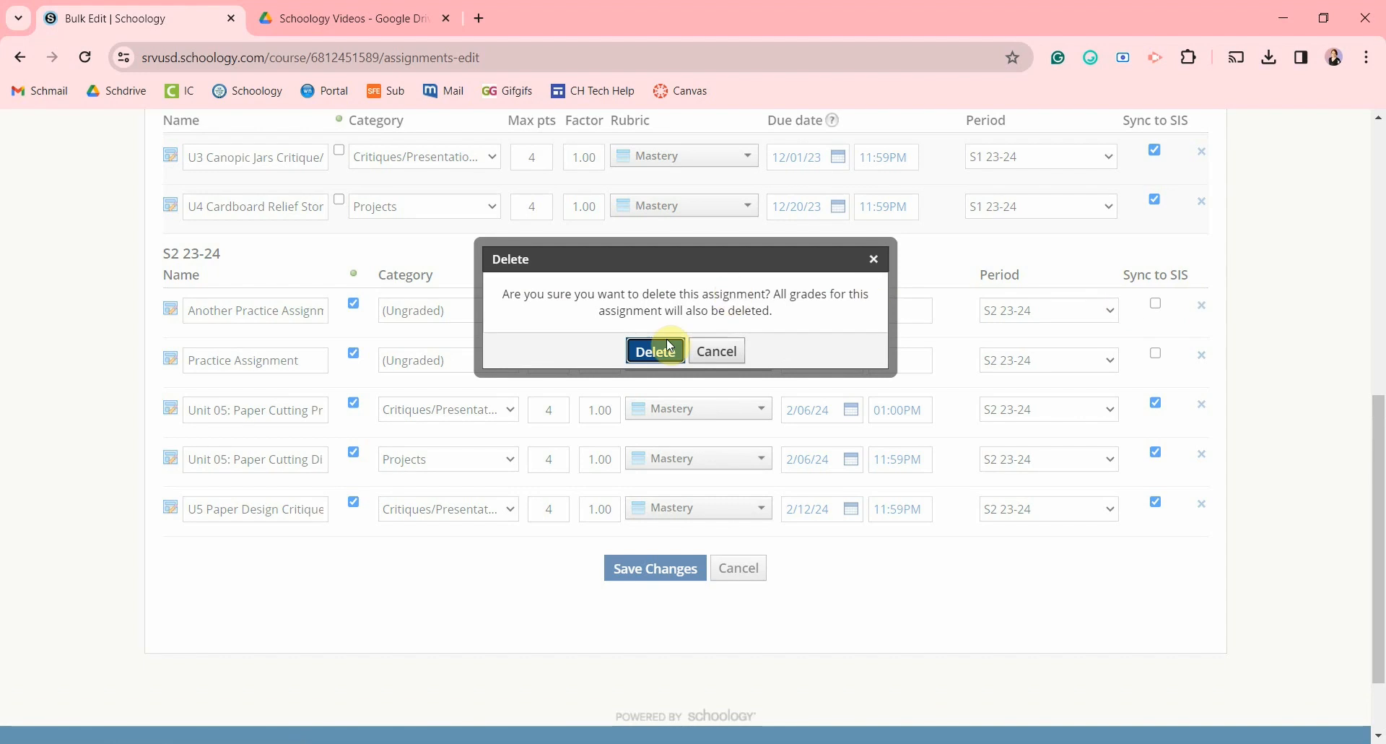
{"action": "left_click", "coordinate": [654, 351]}
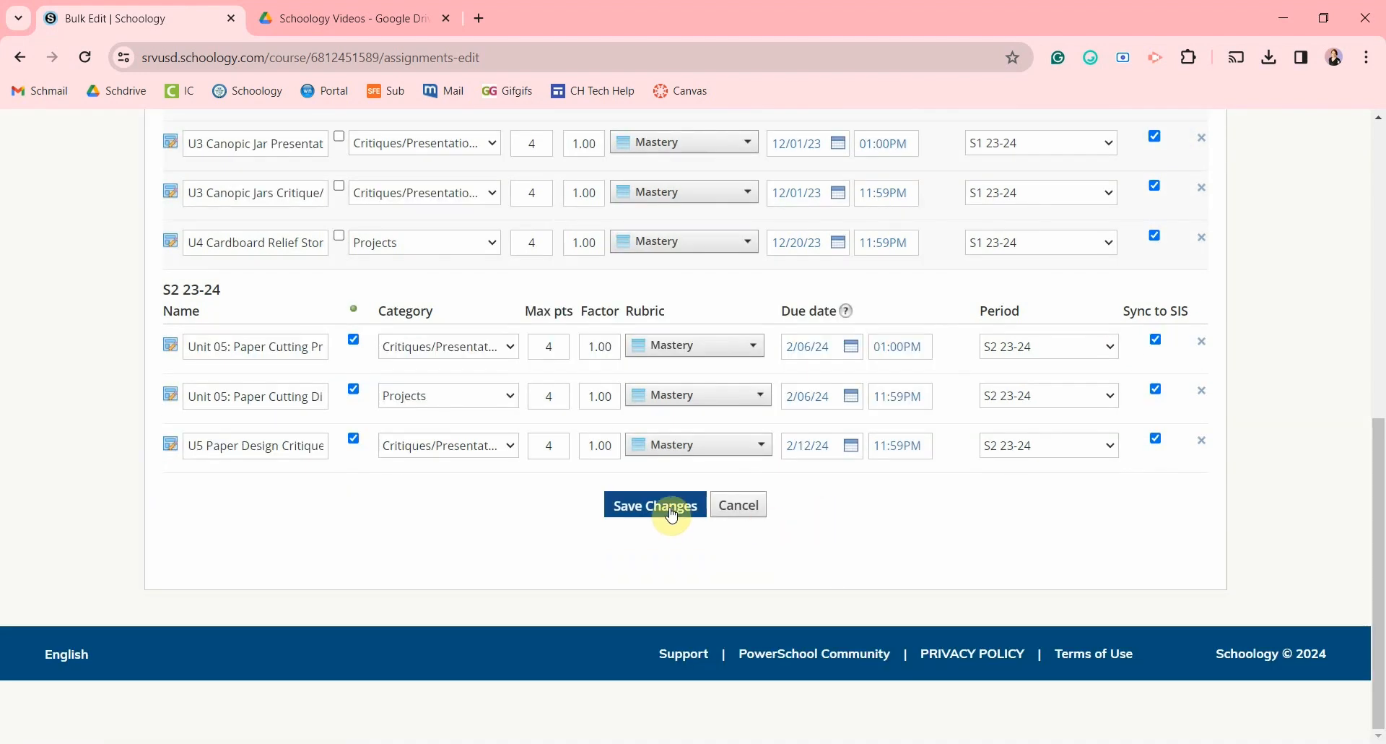
{"action": "left_click", "coordinate": [654, 504]}
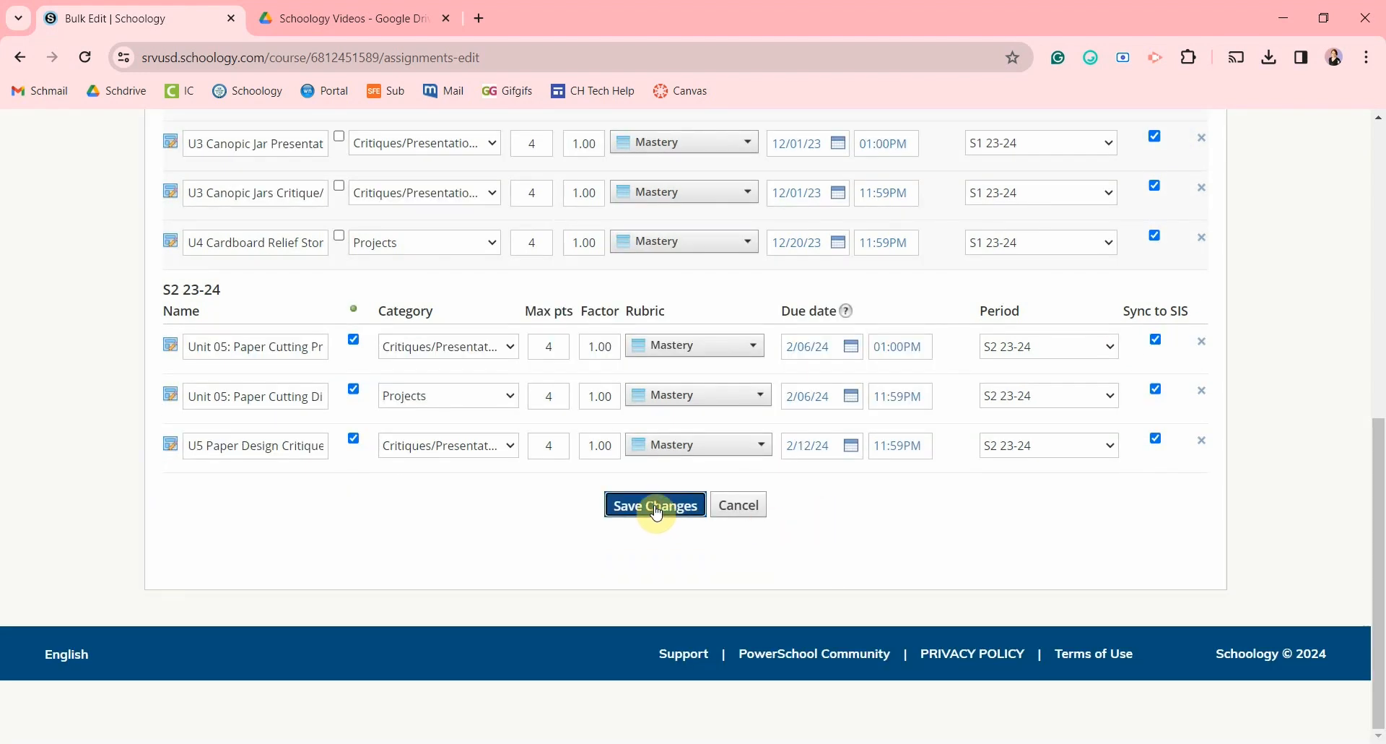